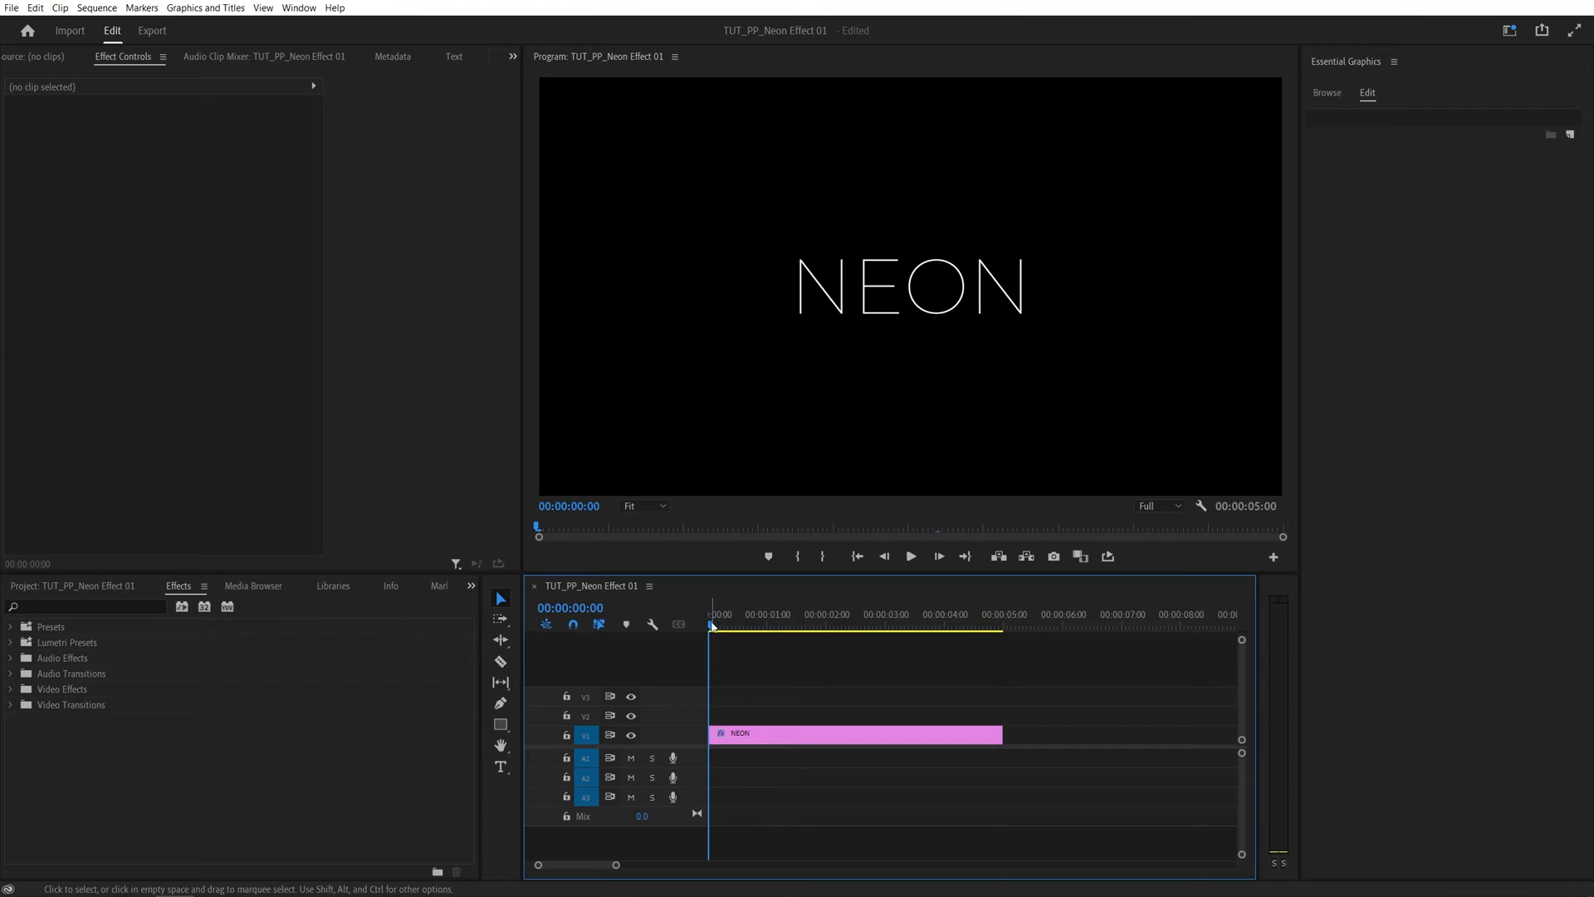
- Park the playhead at 00:00:01:27 and select the NEON title graphic for editing
click(862, 626)
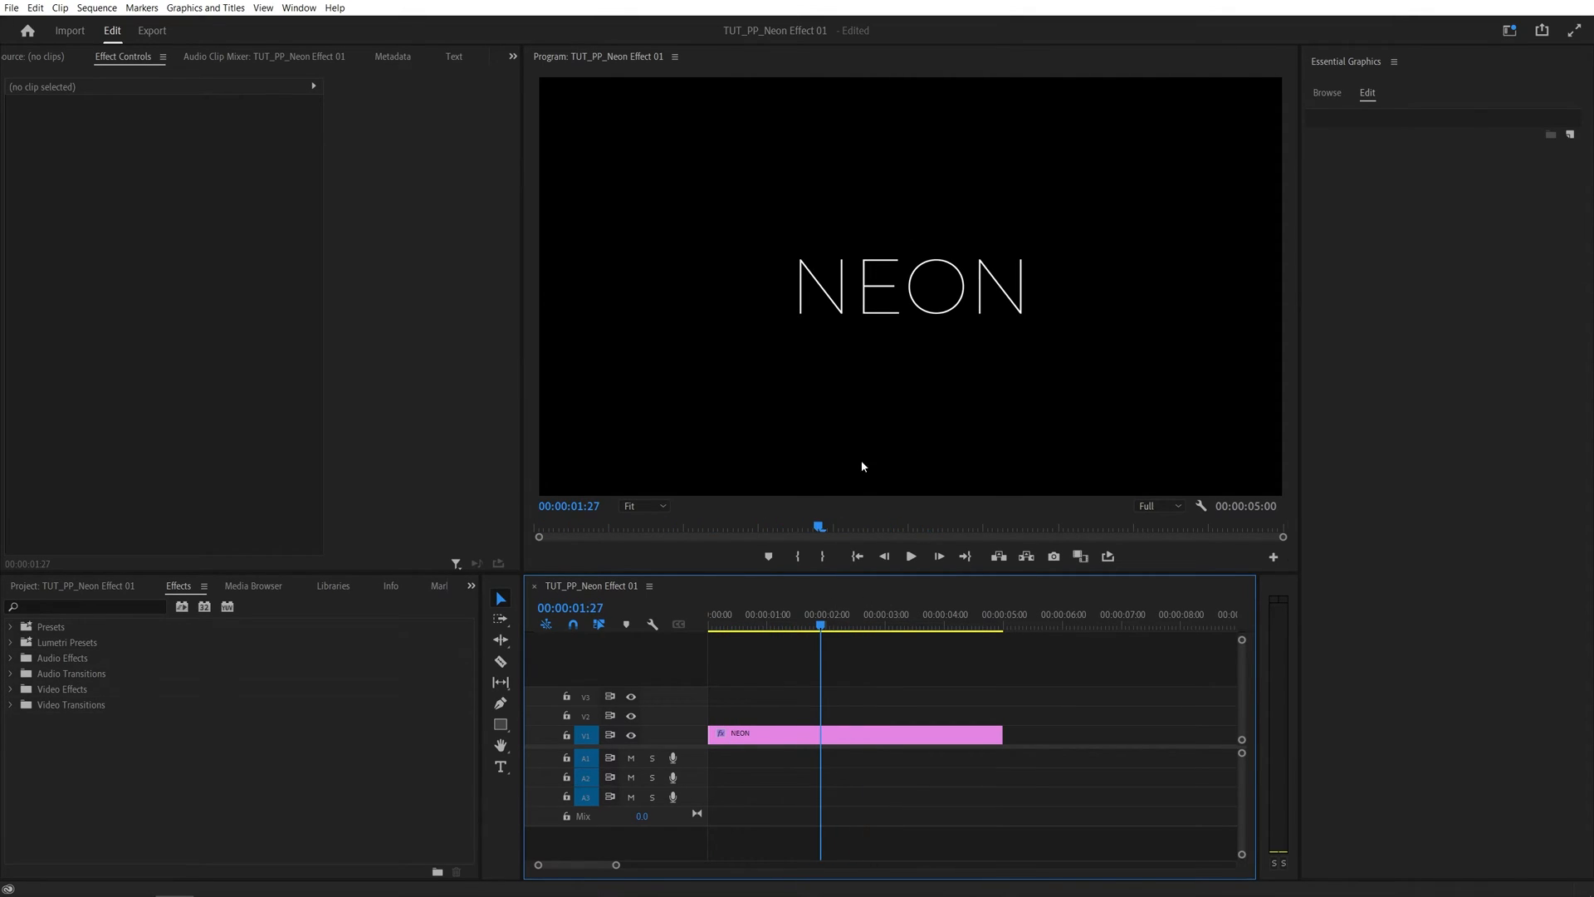
mouse_move(880, 333)
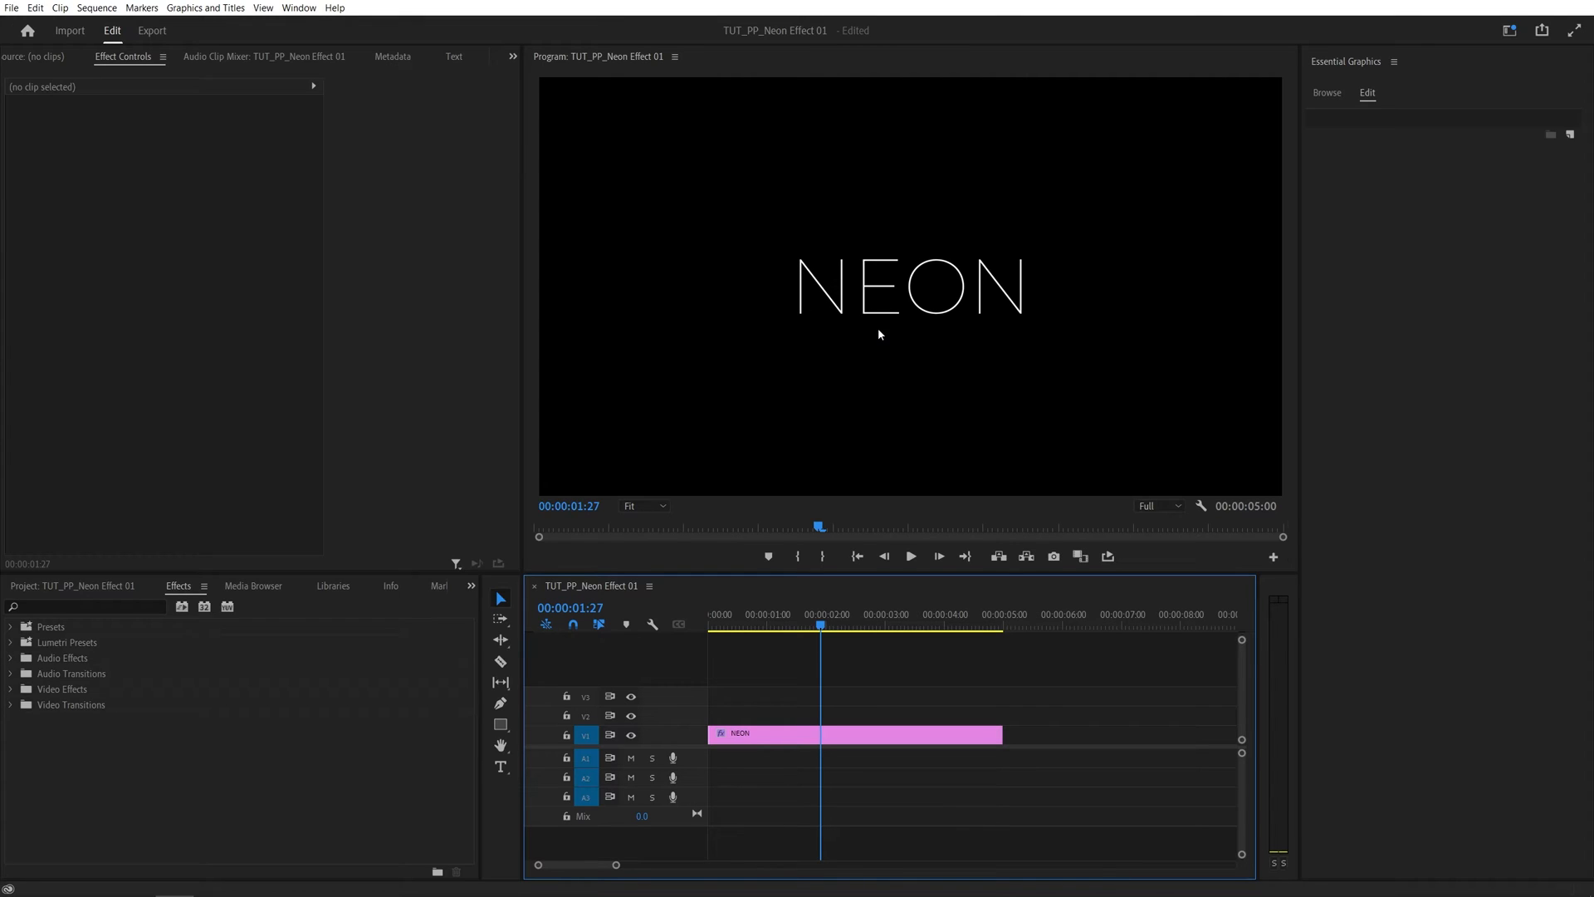
click(854, 733)
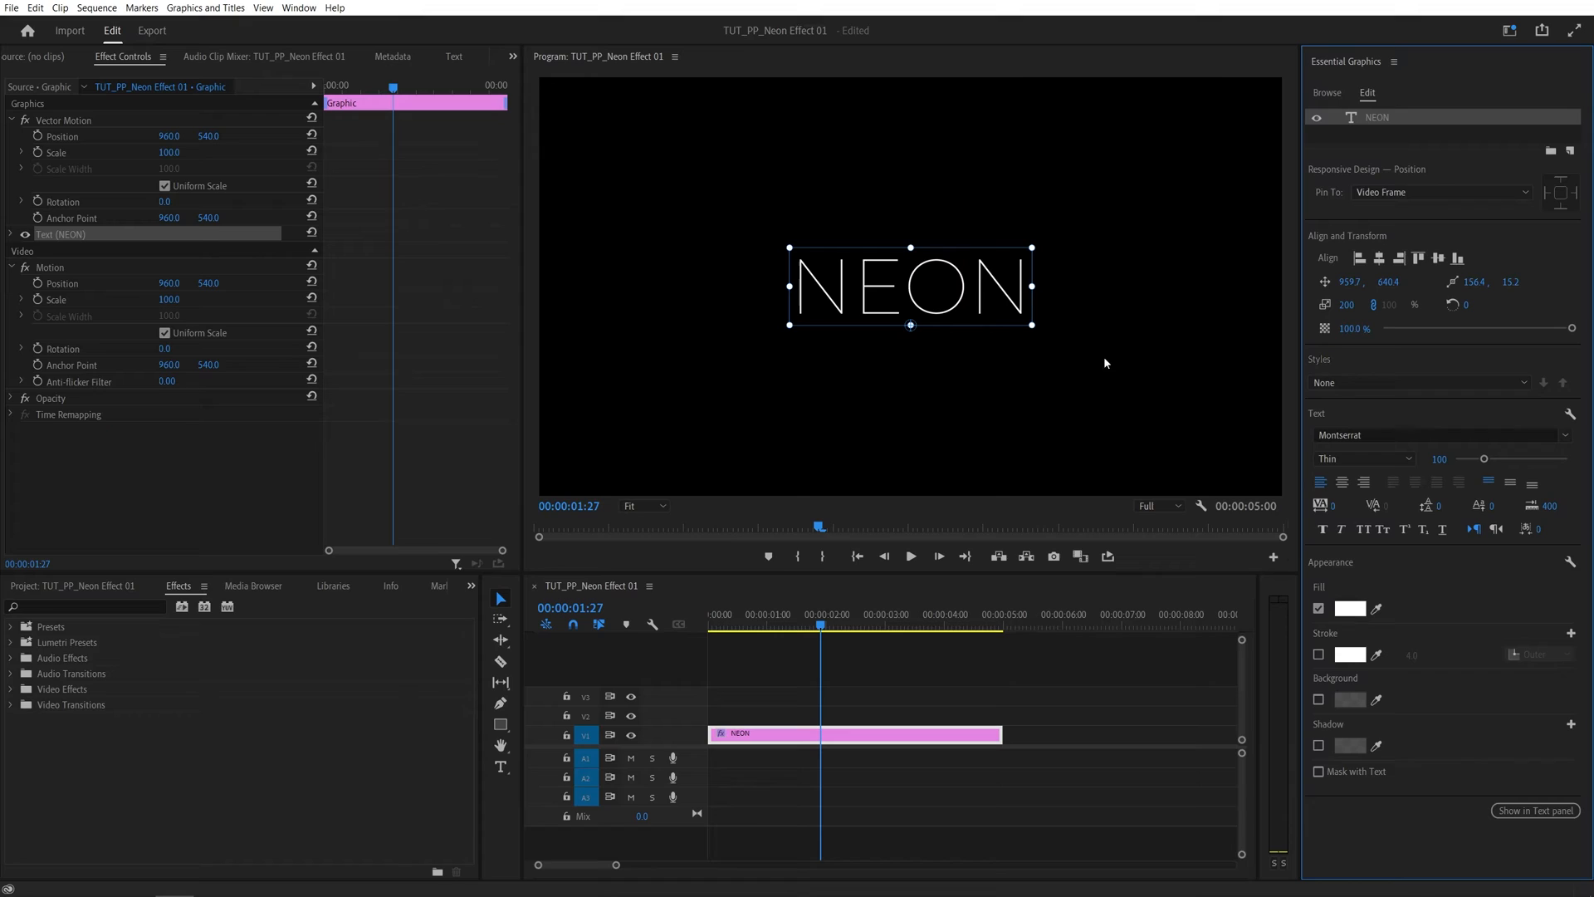
mouse_move(980, 348)
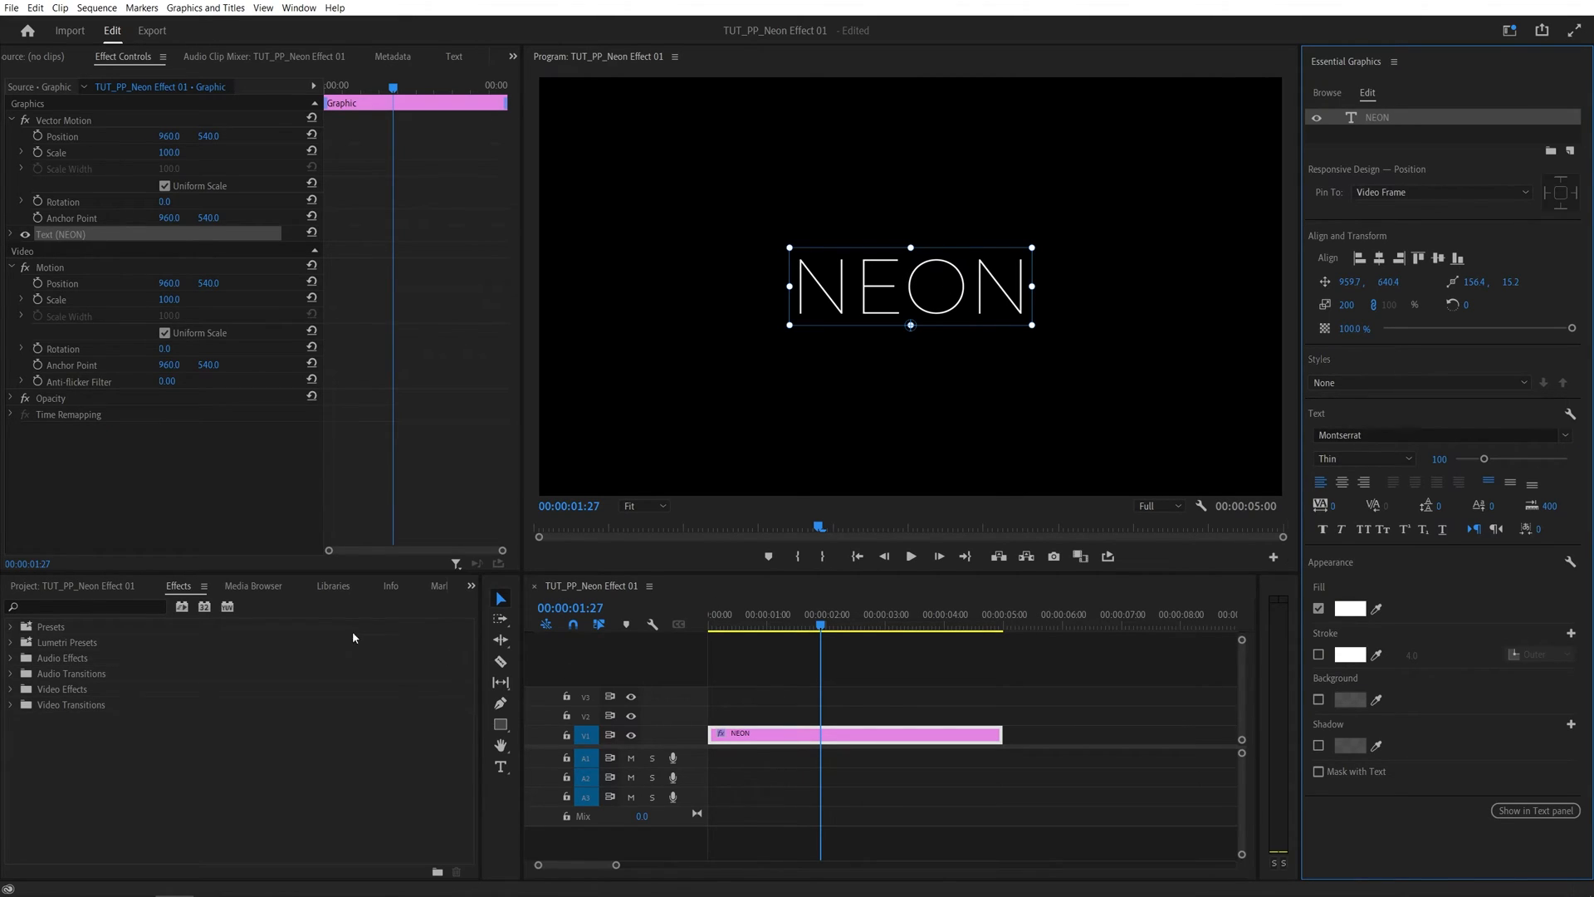
- Find 'drop shadow' in Effects and apply a default Drop Shadow to the NEON title
click(87, 608)
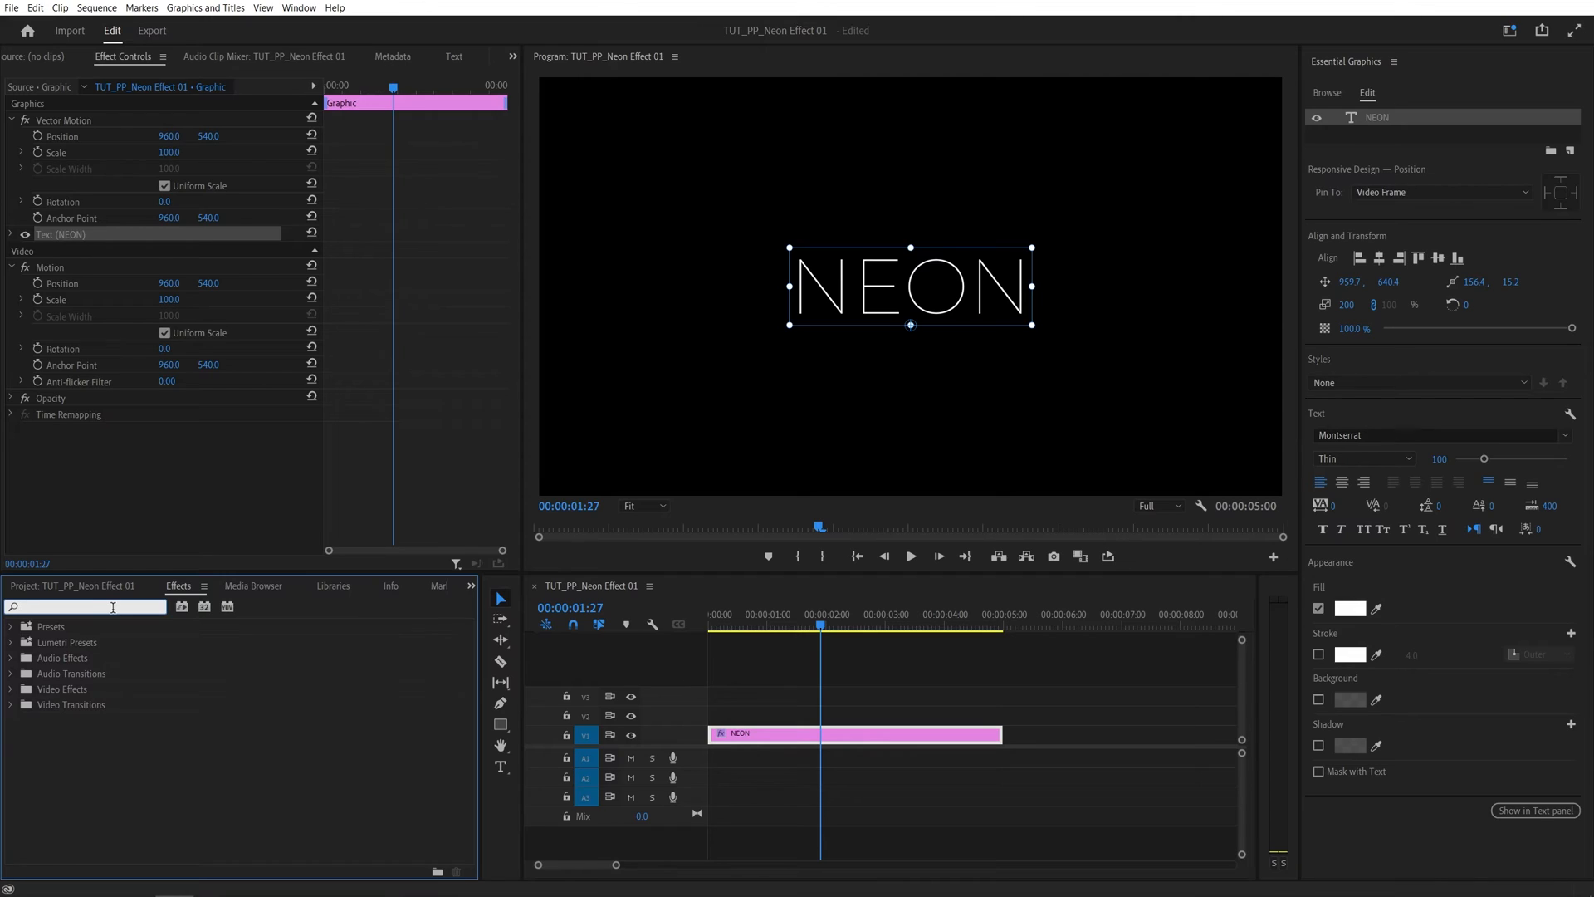
text(drop shadow)
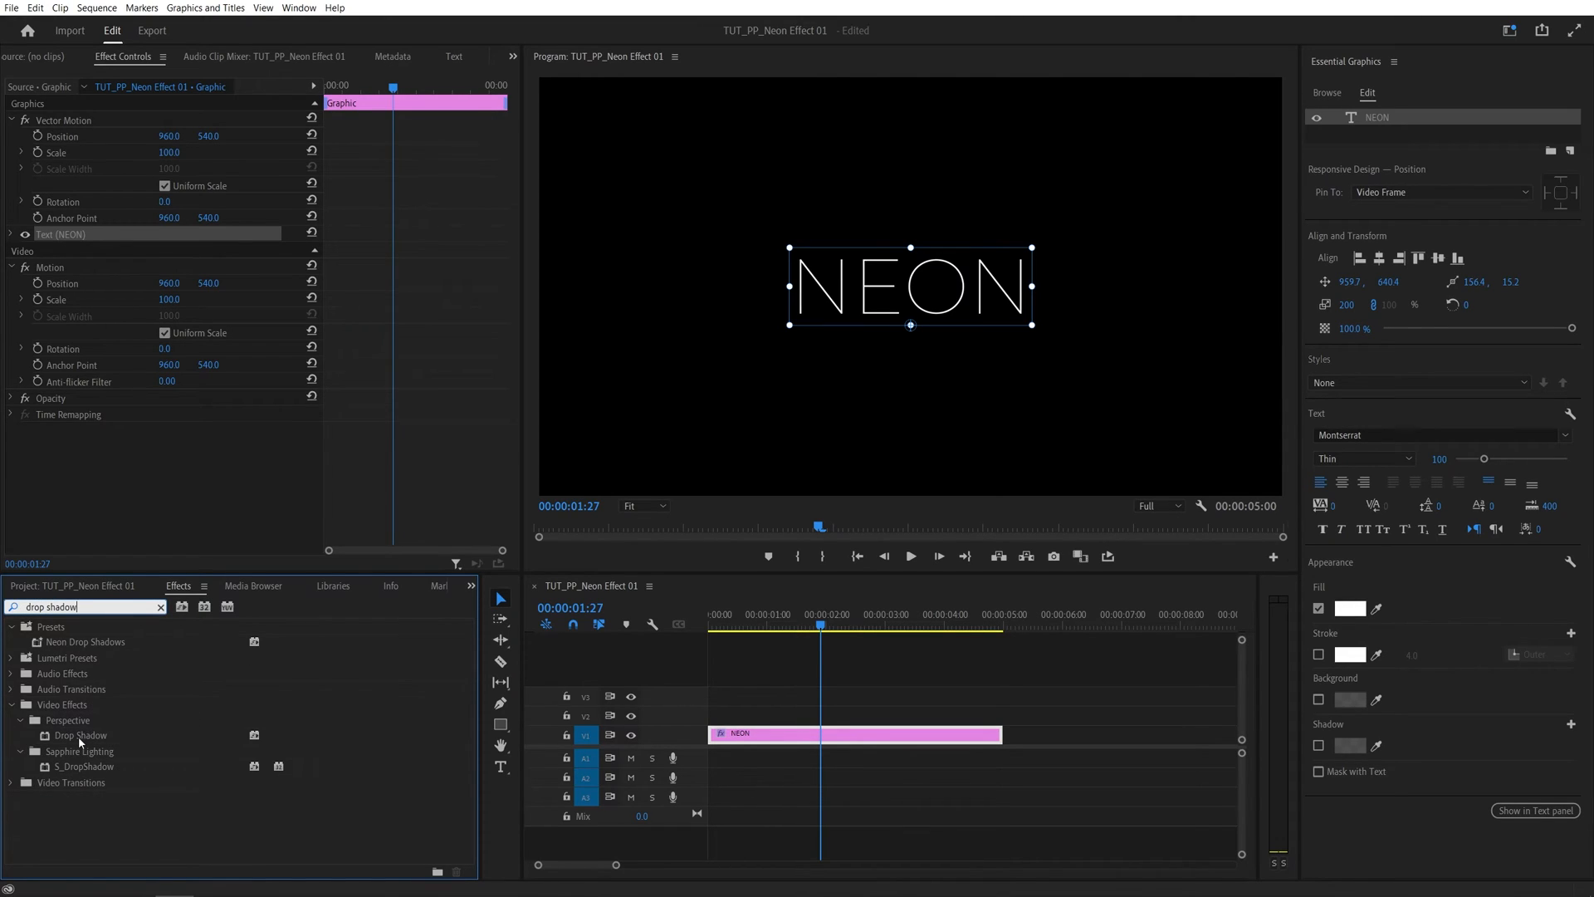
double_click(80, 733)
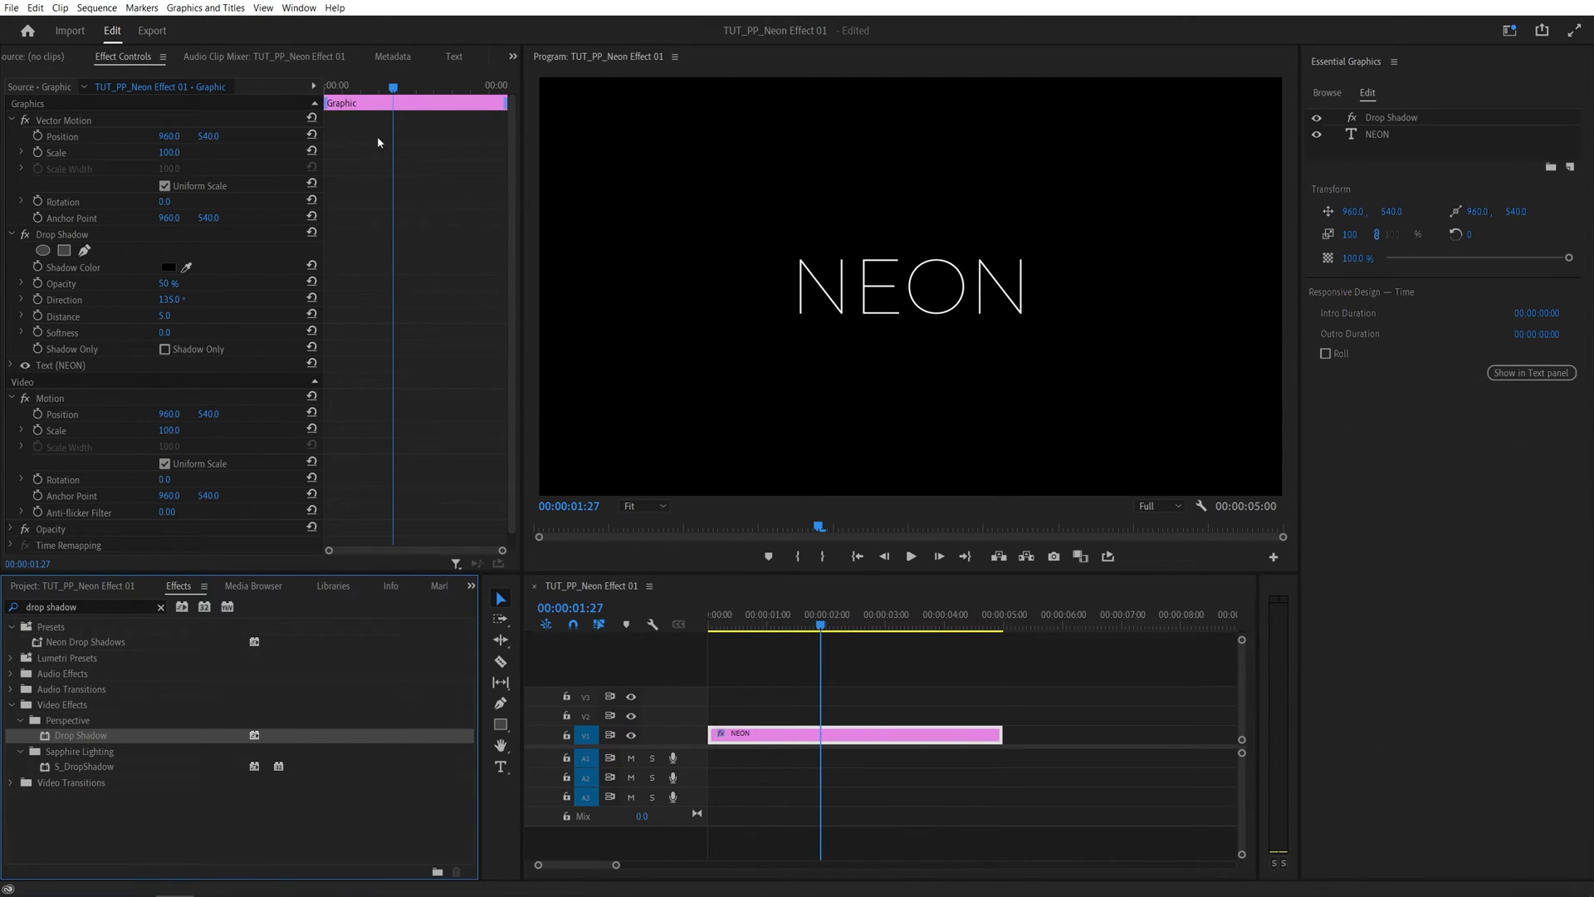
mouse_move(475, 332)
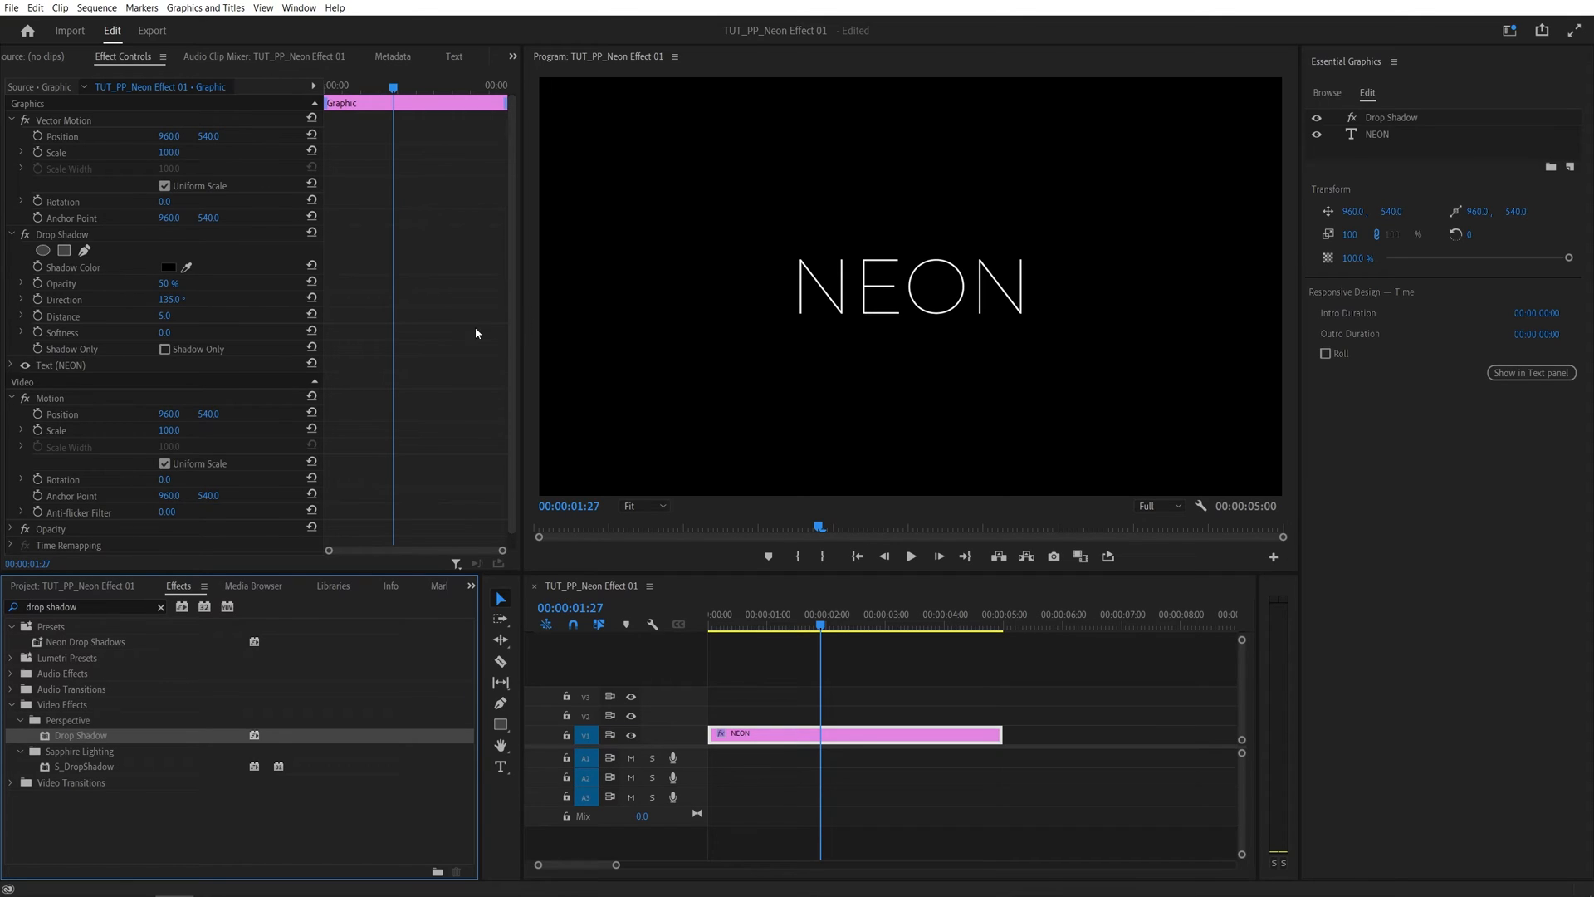
click(62, 234)
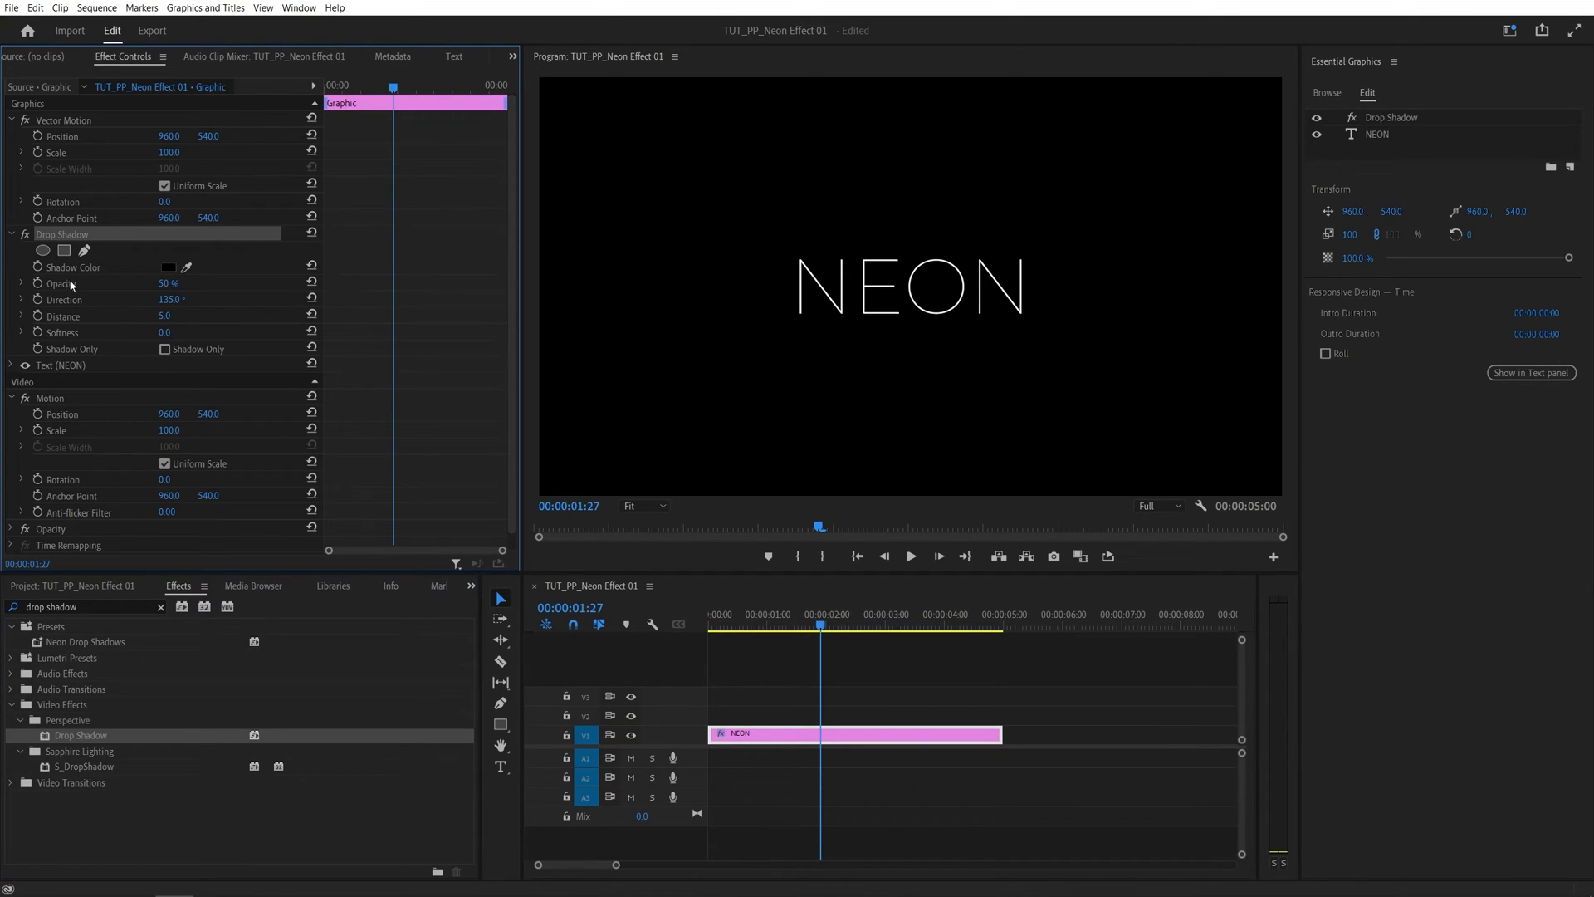
- Make the shadow magenta FF00EF at 100% opacity with distance 0
click(168, 267)
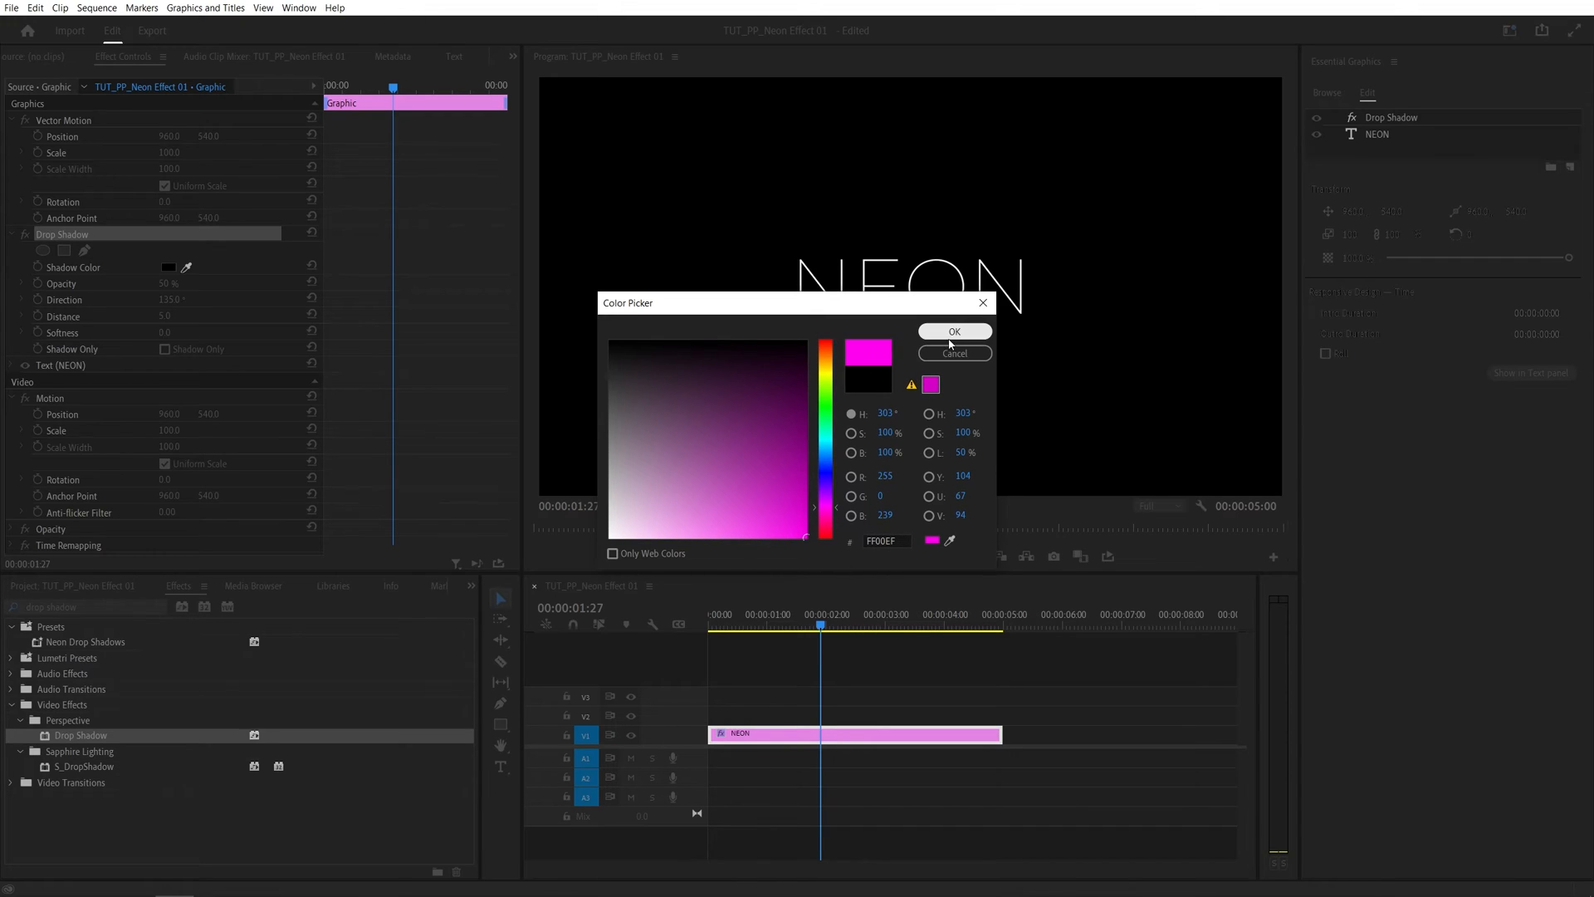
click(953, 331)
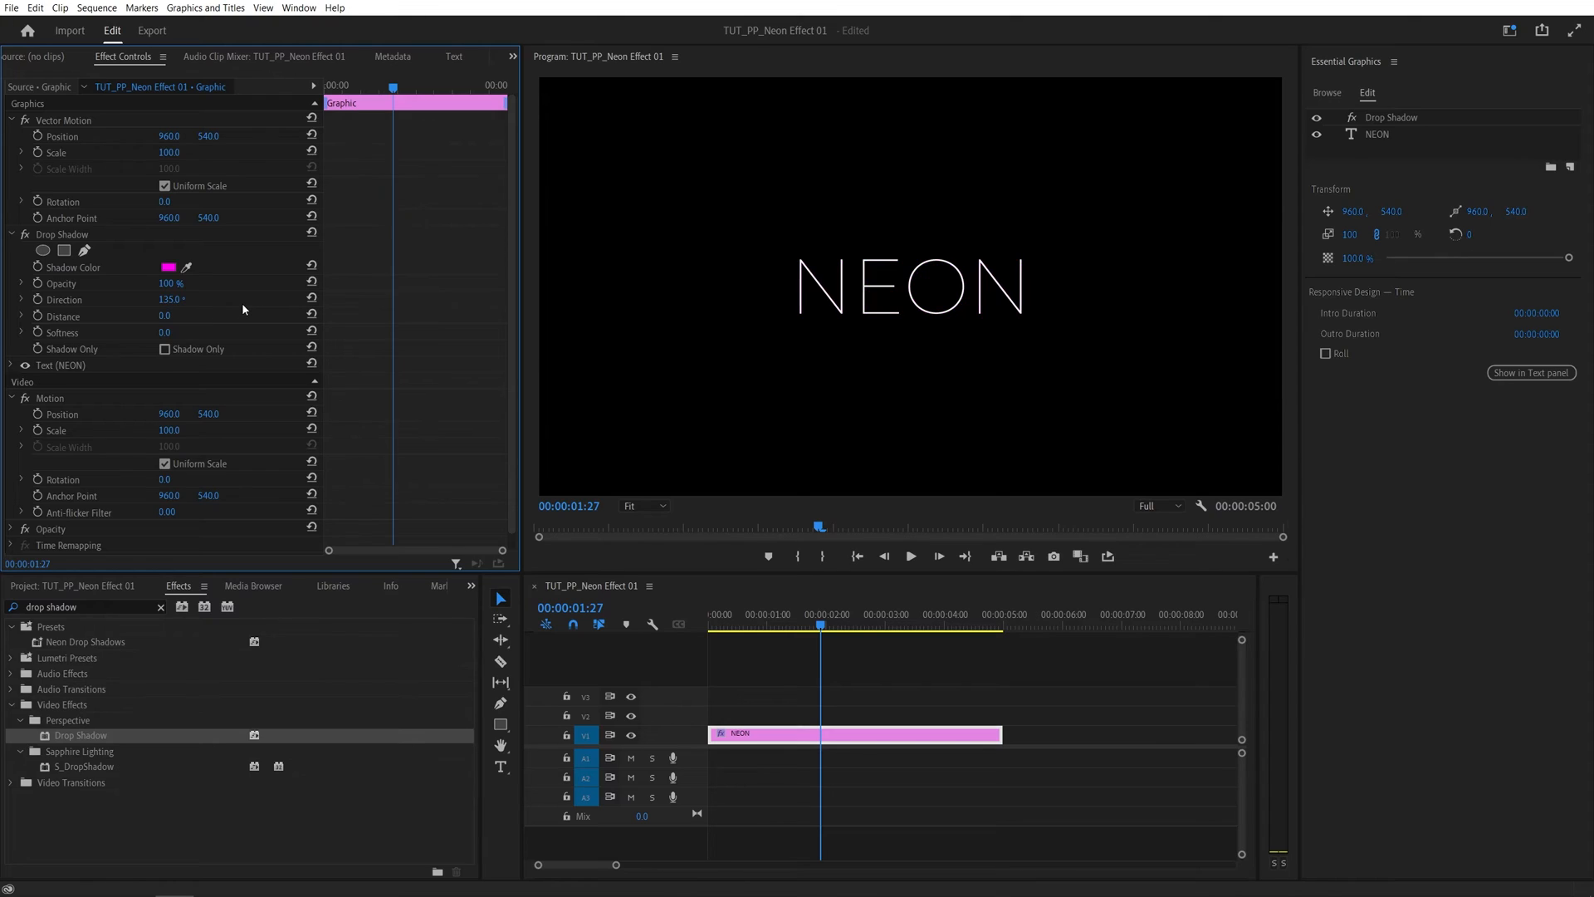
mouse_move(130, 292)
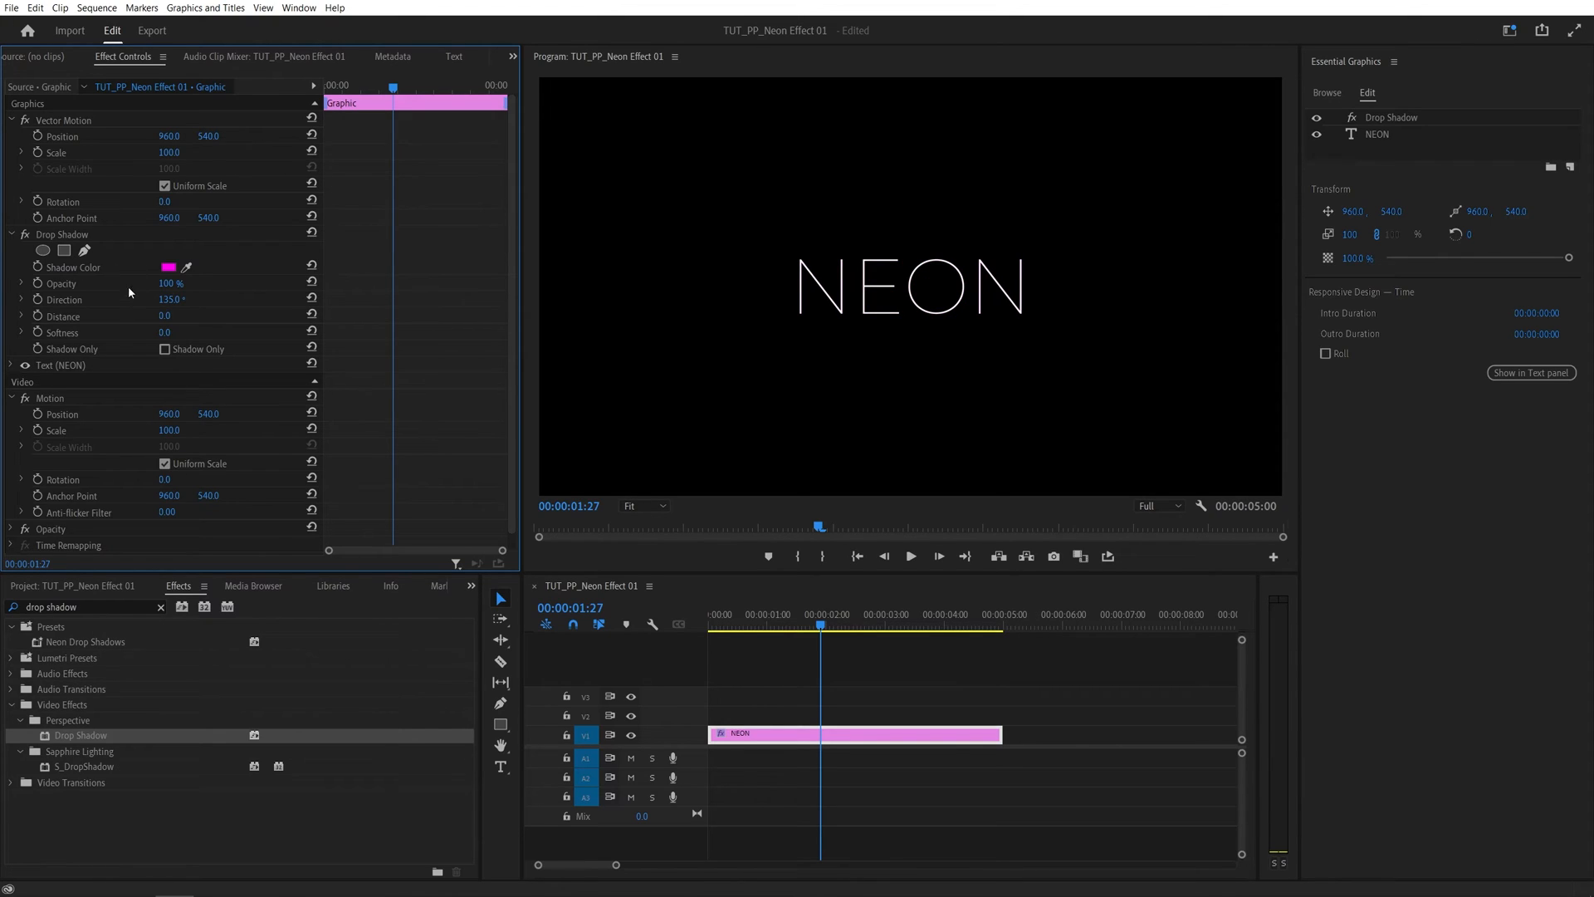
click(62, 235)
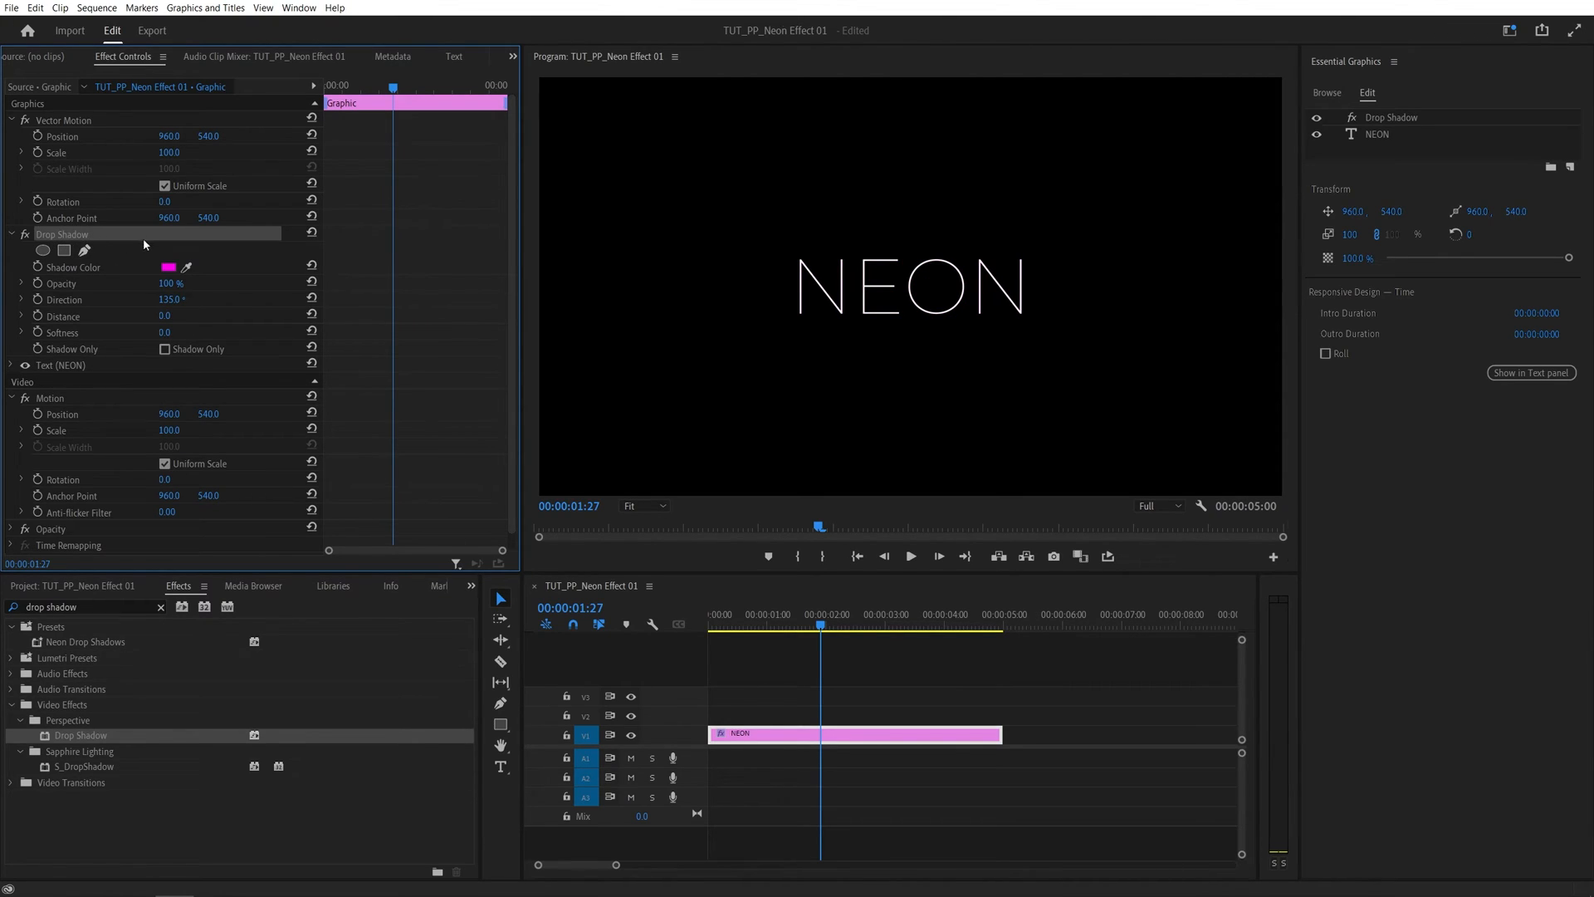
- Copy the magenta Drop Shadow and paste duplicates to build the stacked shadow glow
key(ctrl+c)
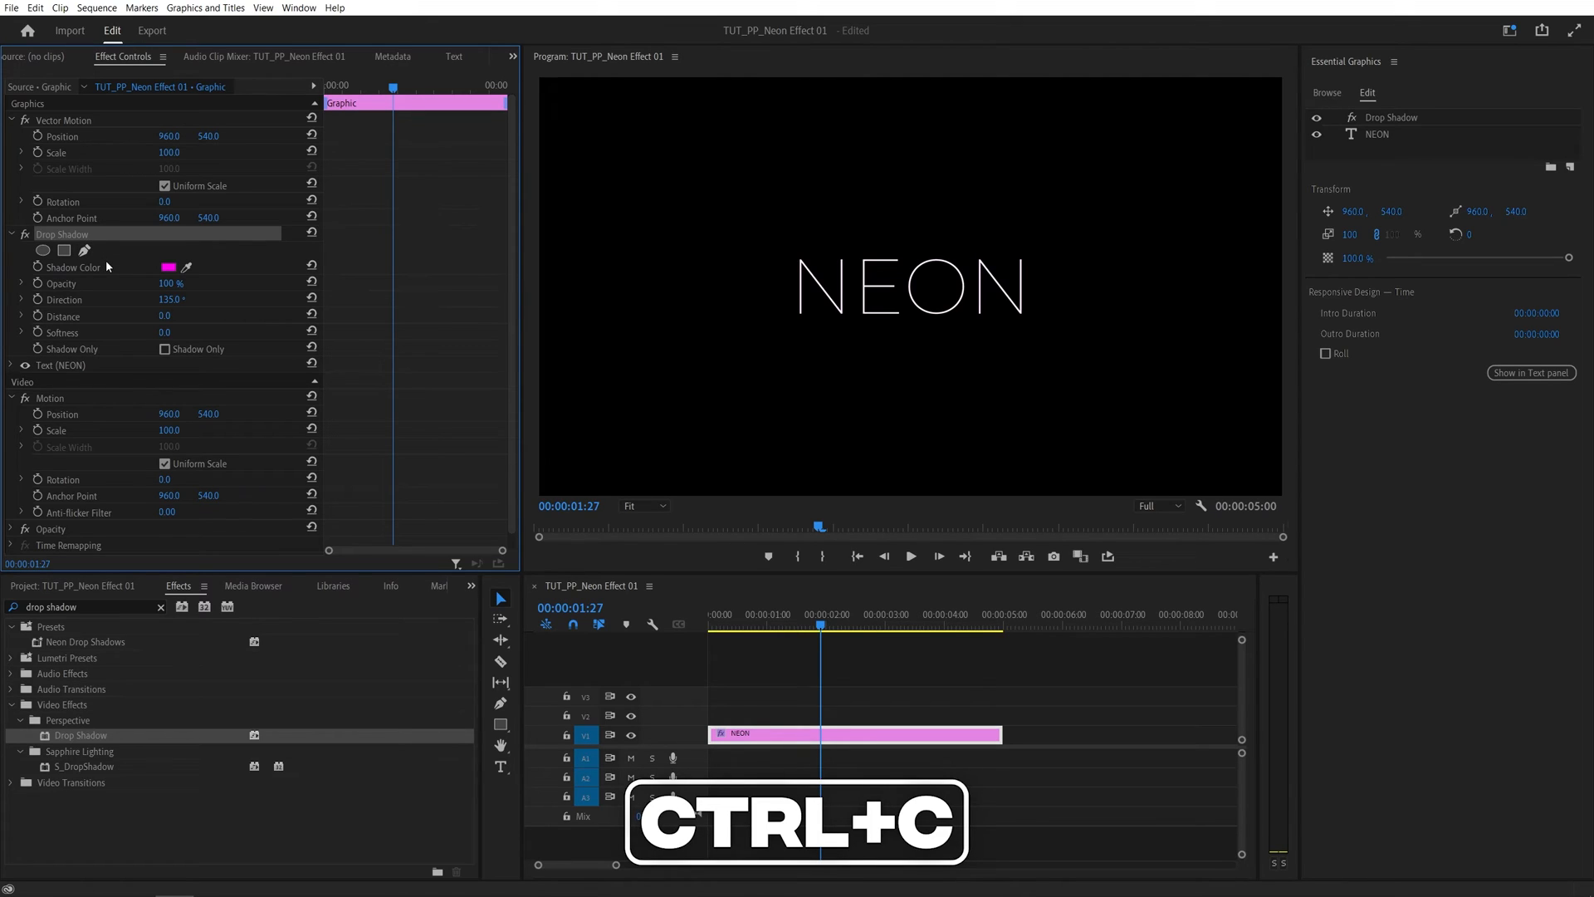
key(ctrl+c)
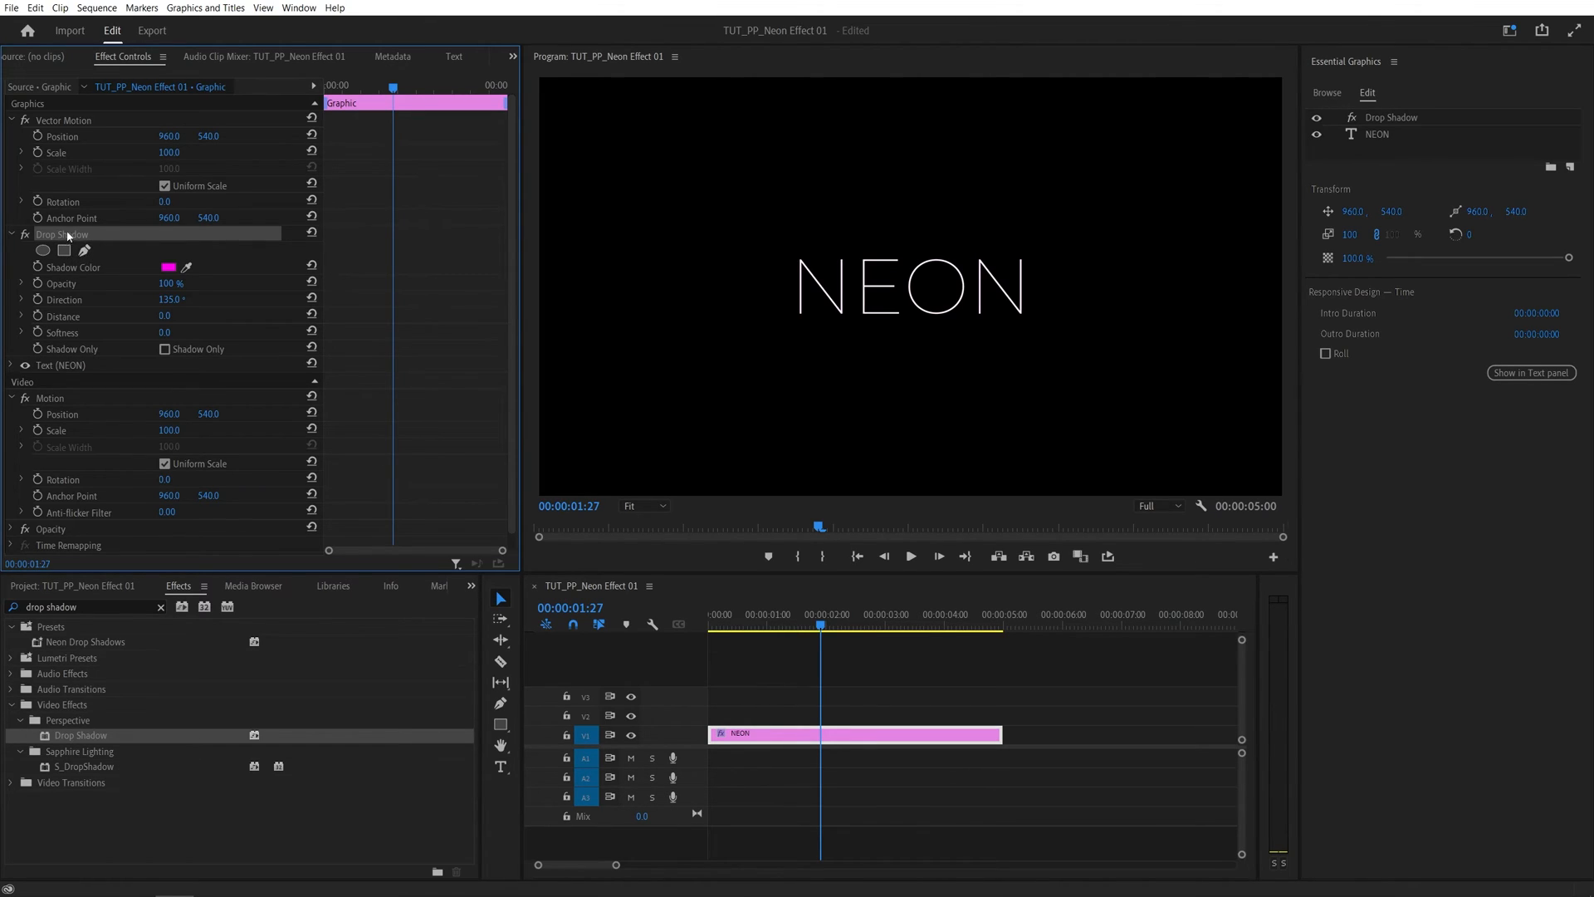
mouse_move(83, 269)
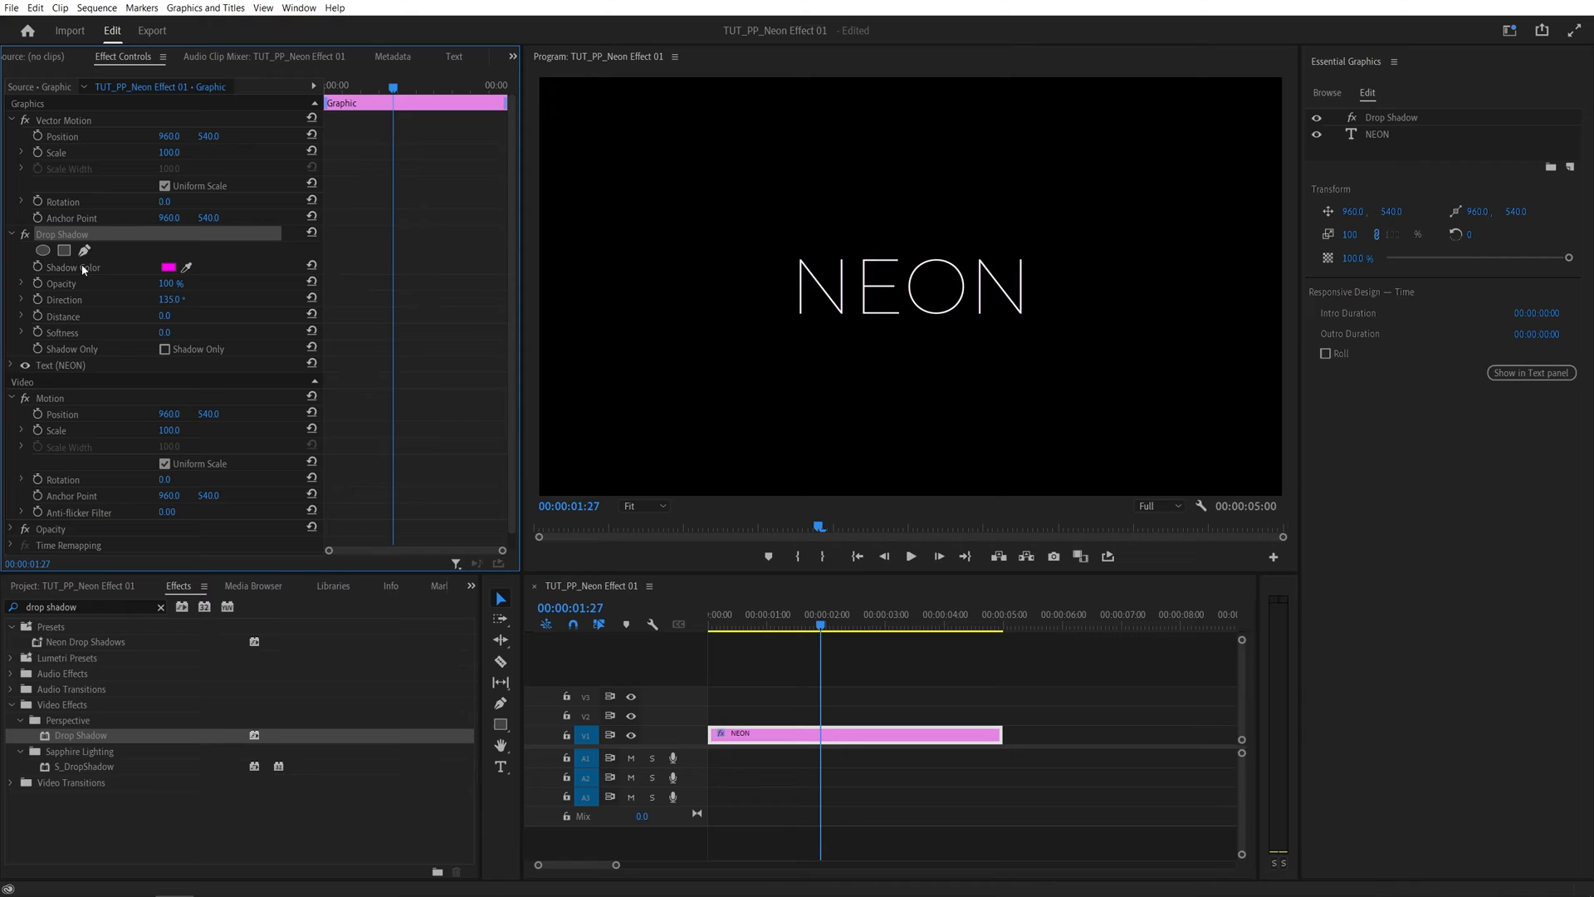
key(ctrl+v)
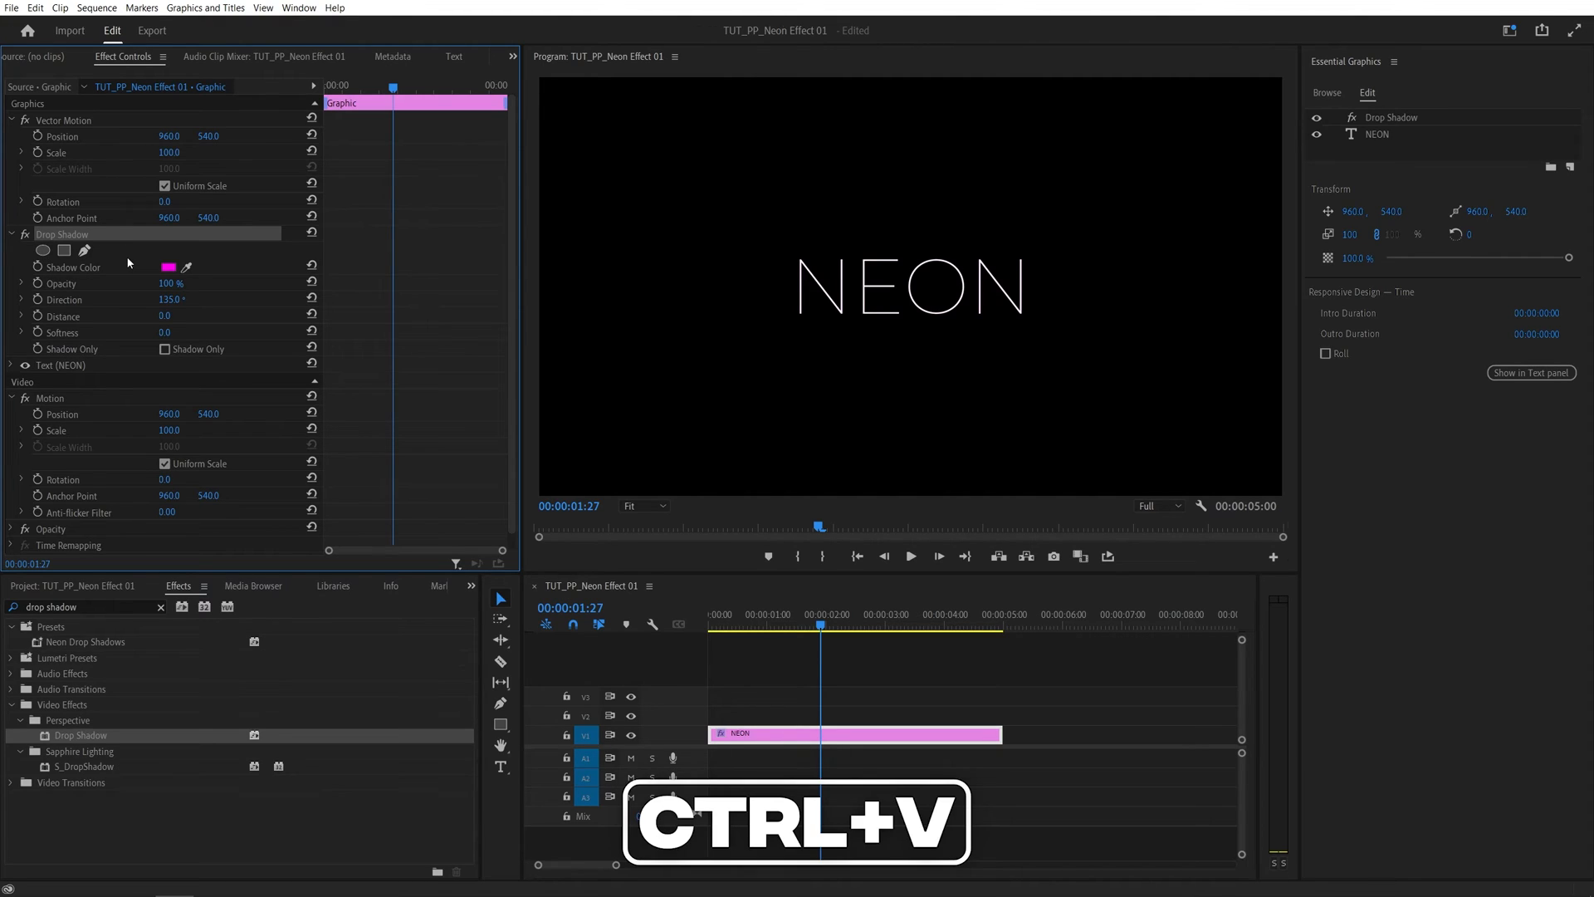
key(ctrl+v)
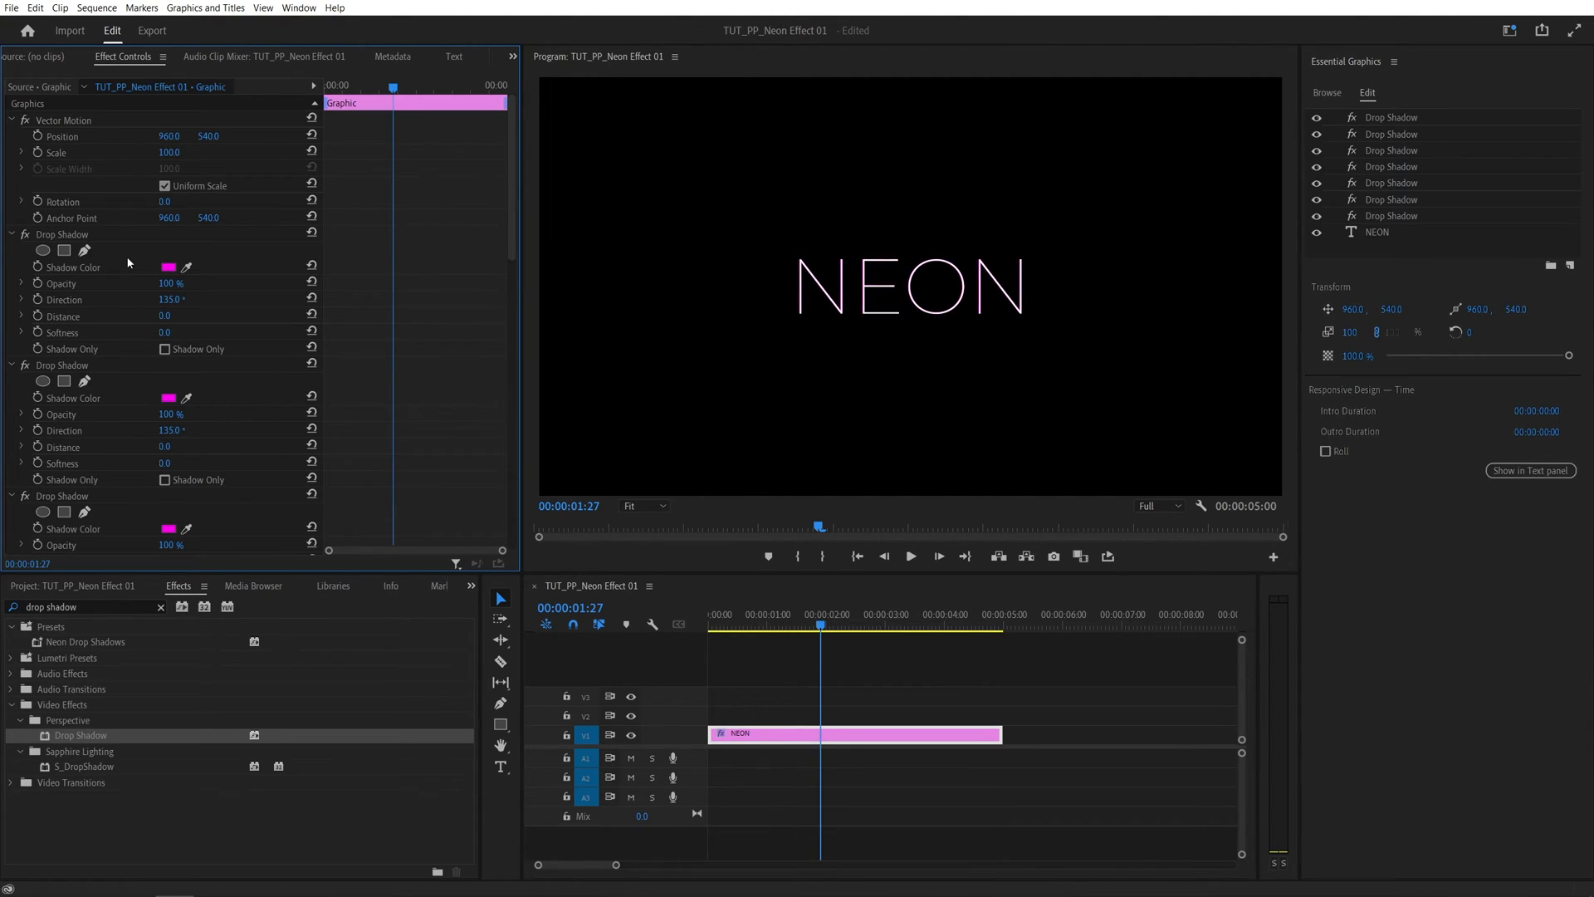
mouse_move(1383, 119)
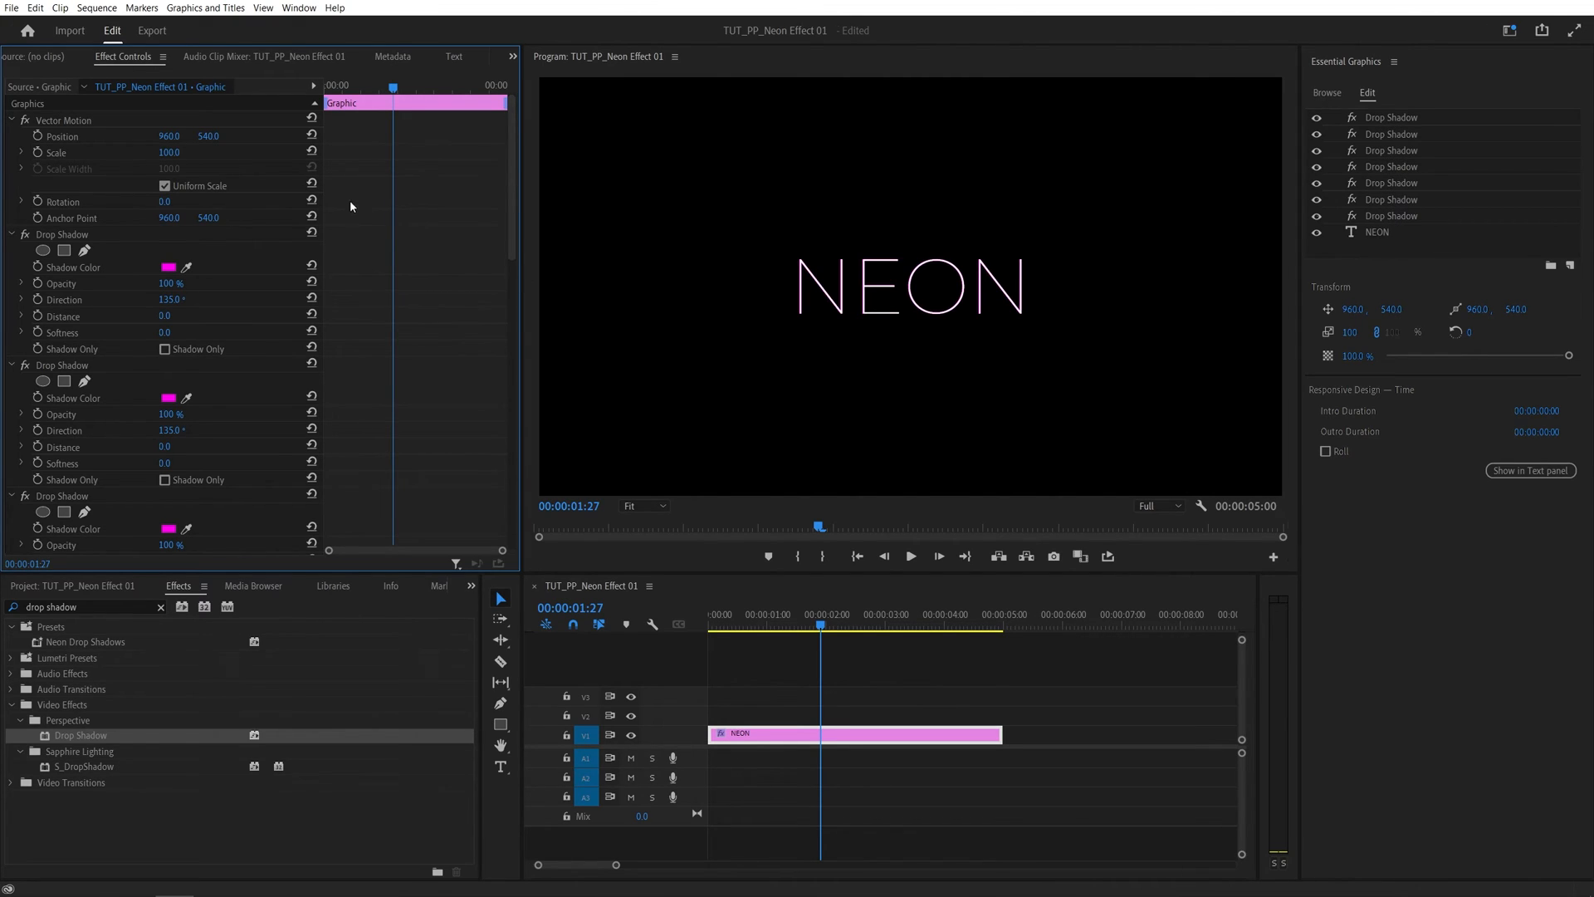
- Raise the shadows' softness values, ending with 2000 on the last shadow
click(62, 234)
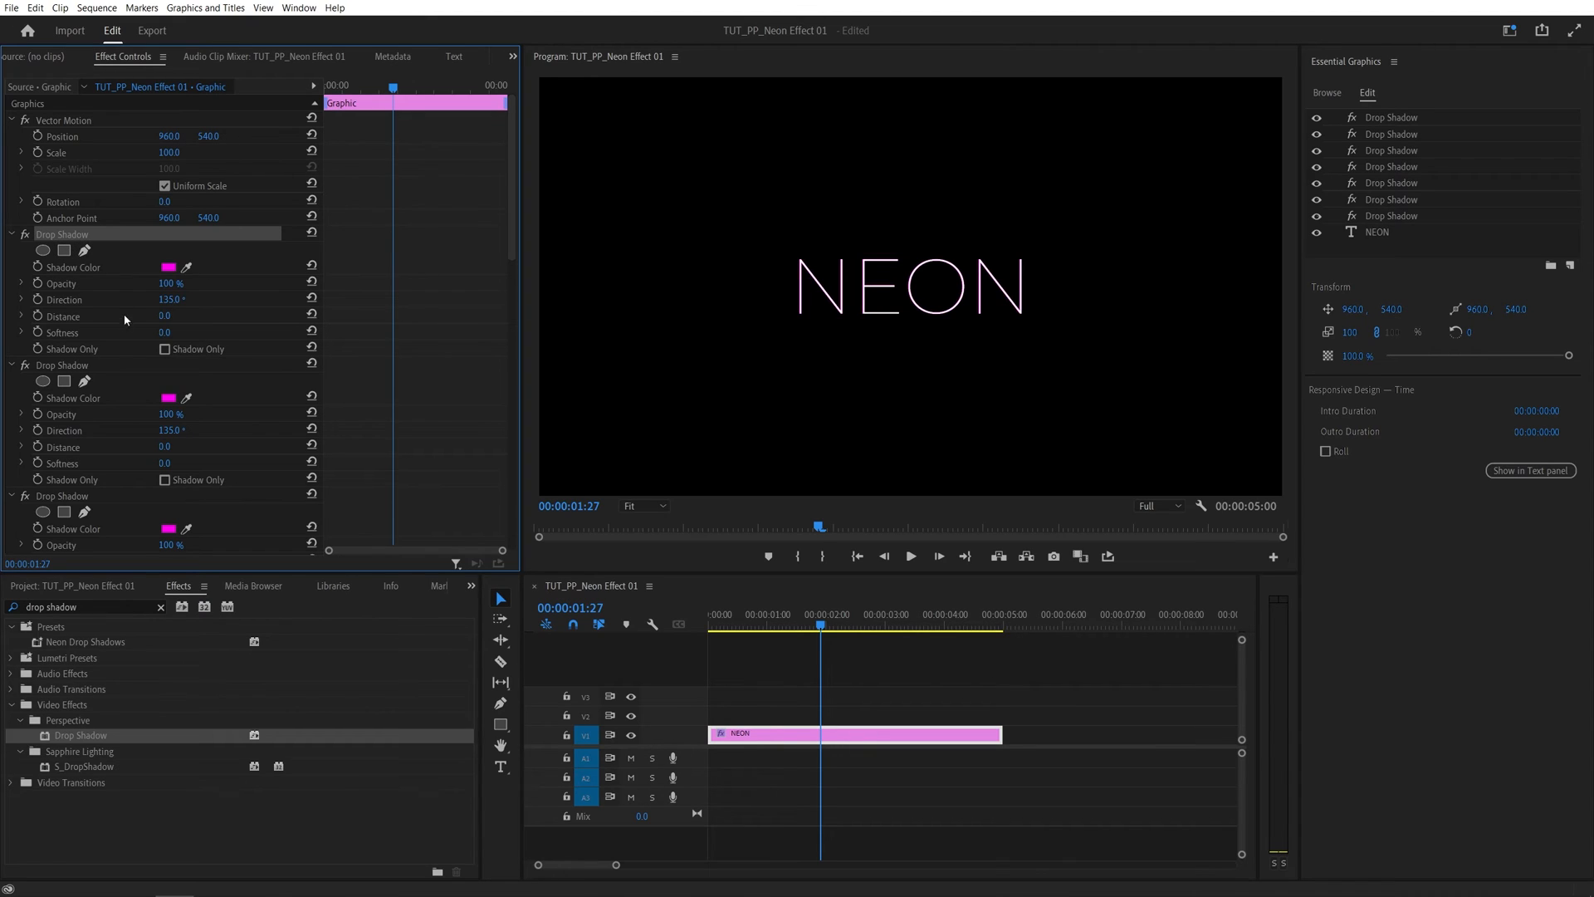
double_click(179, 332)
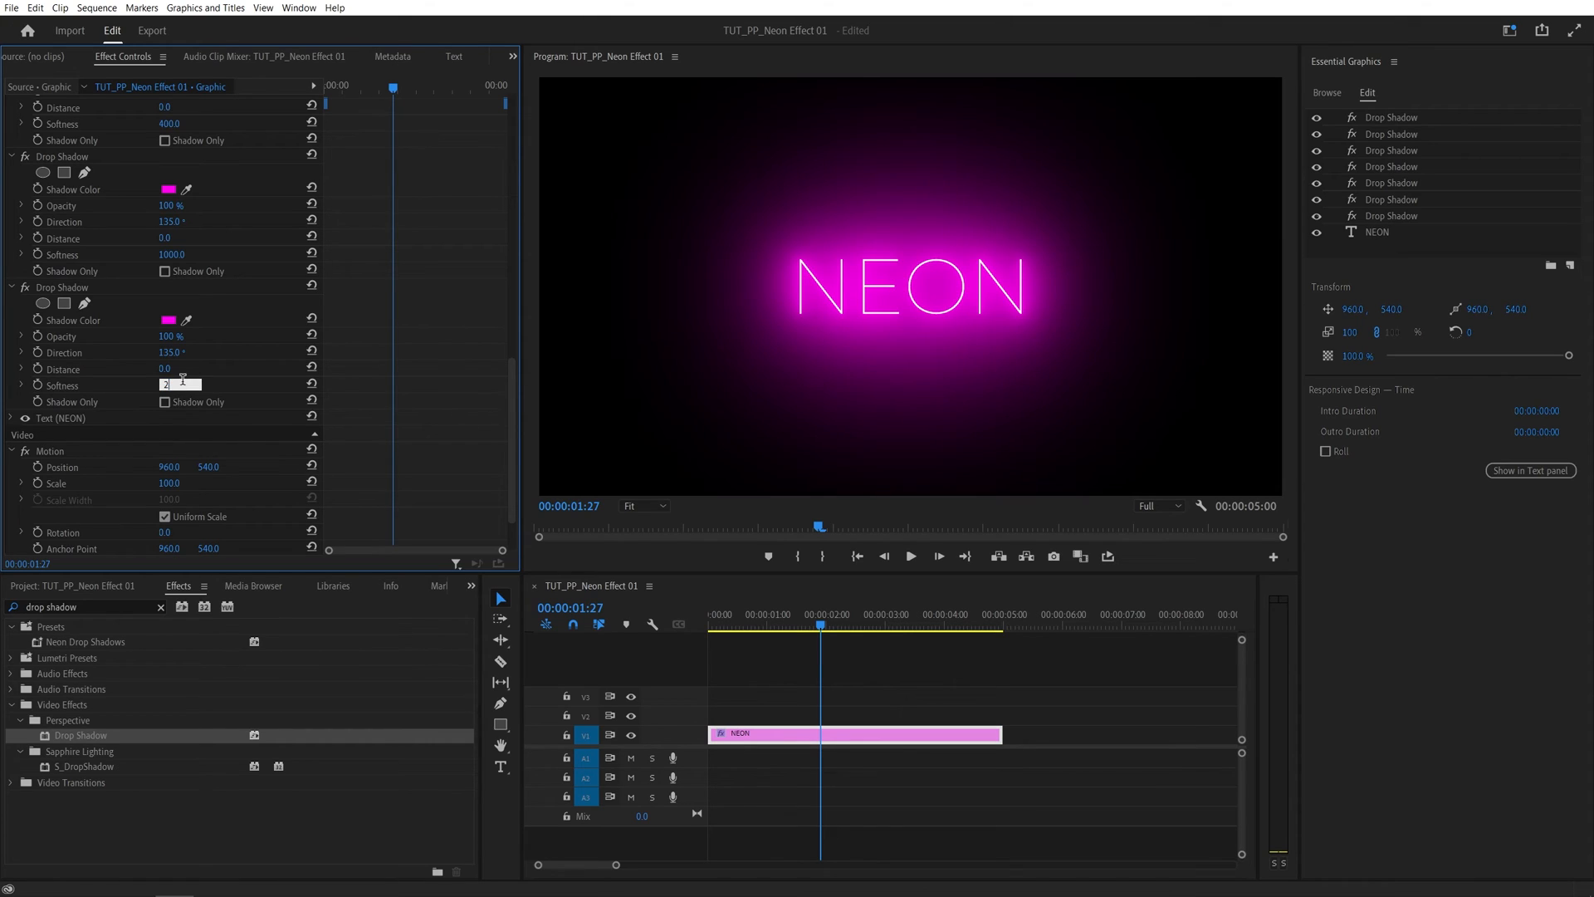
text(2000.0)
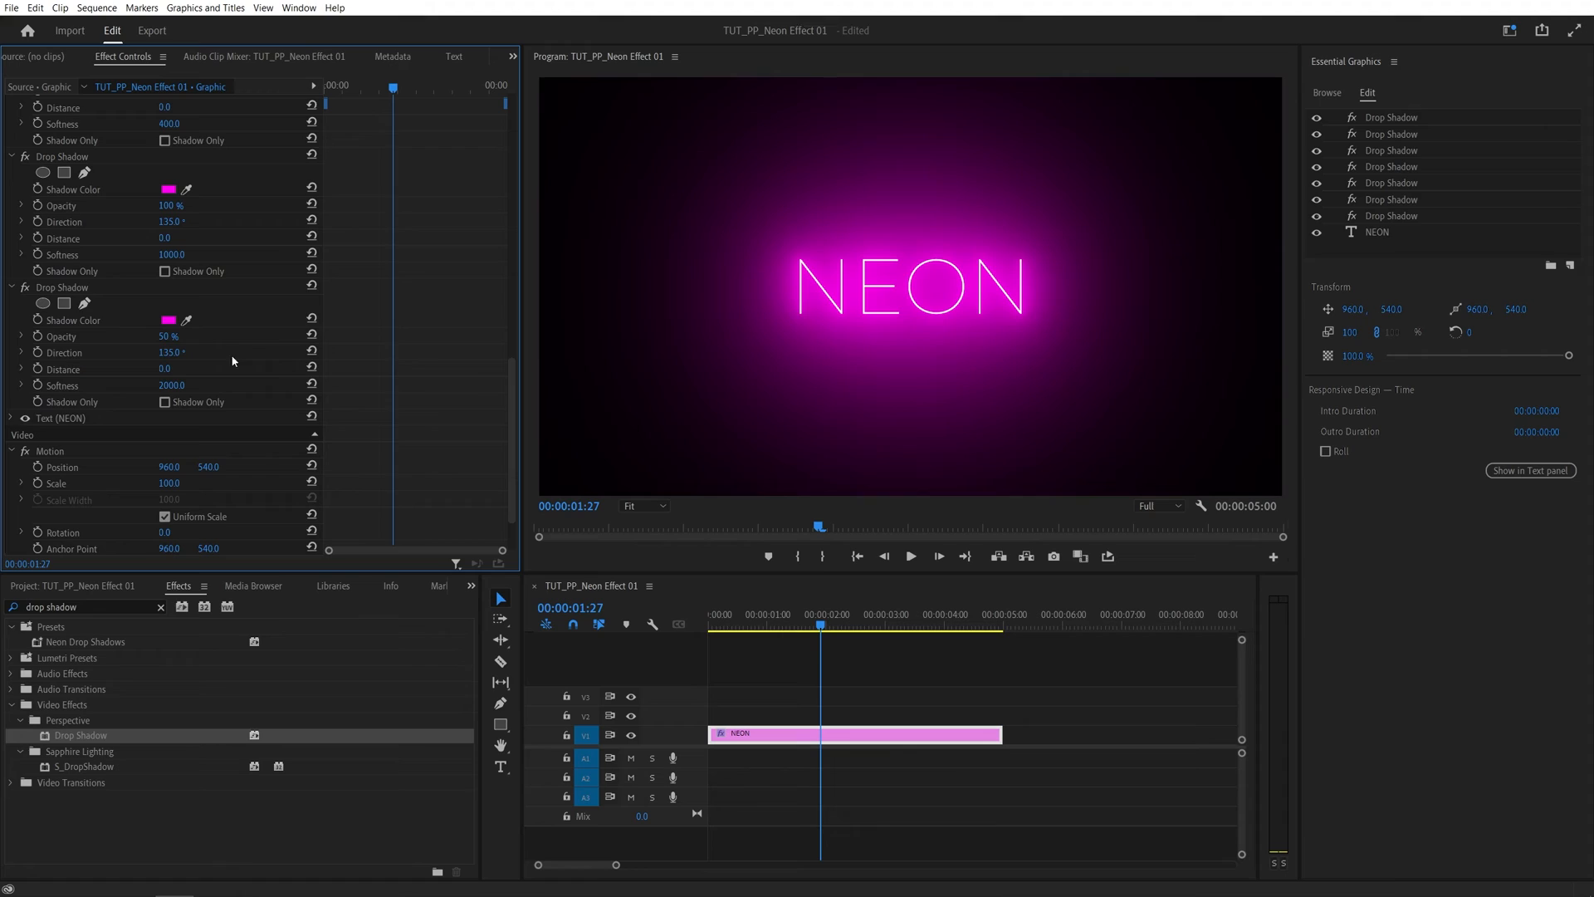
mouse_move(807, 261)
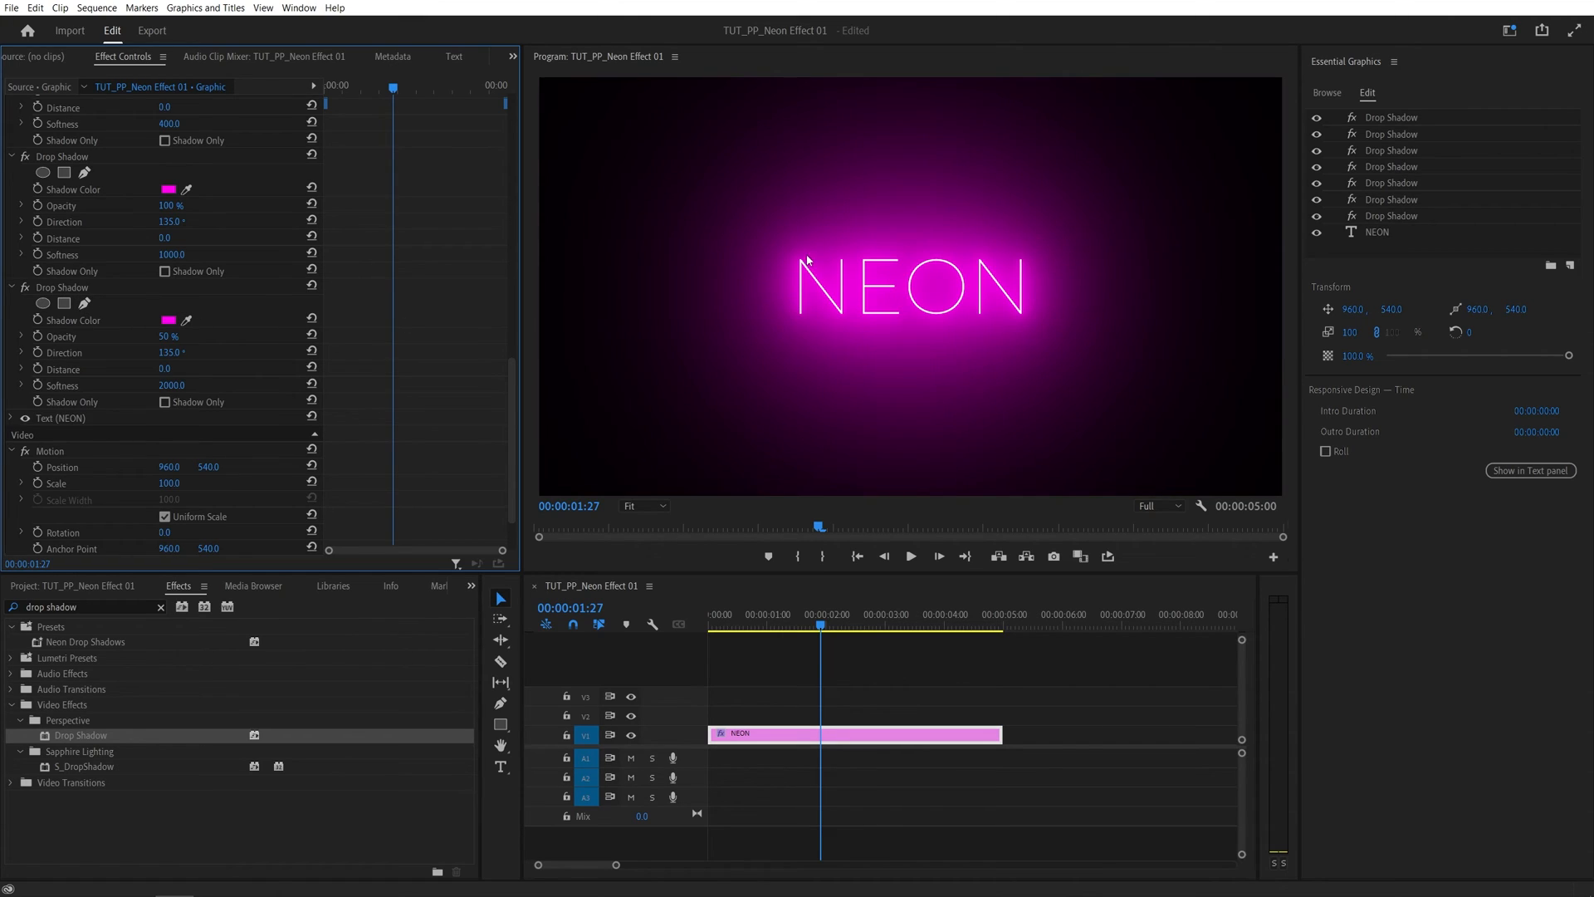
mouse_move(971, 268)
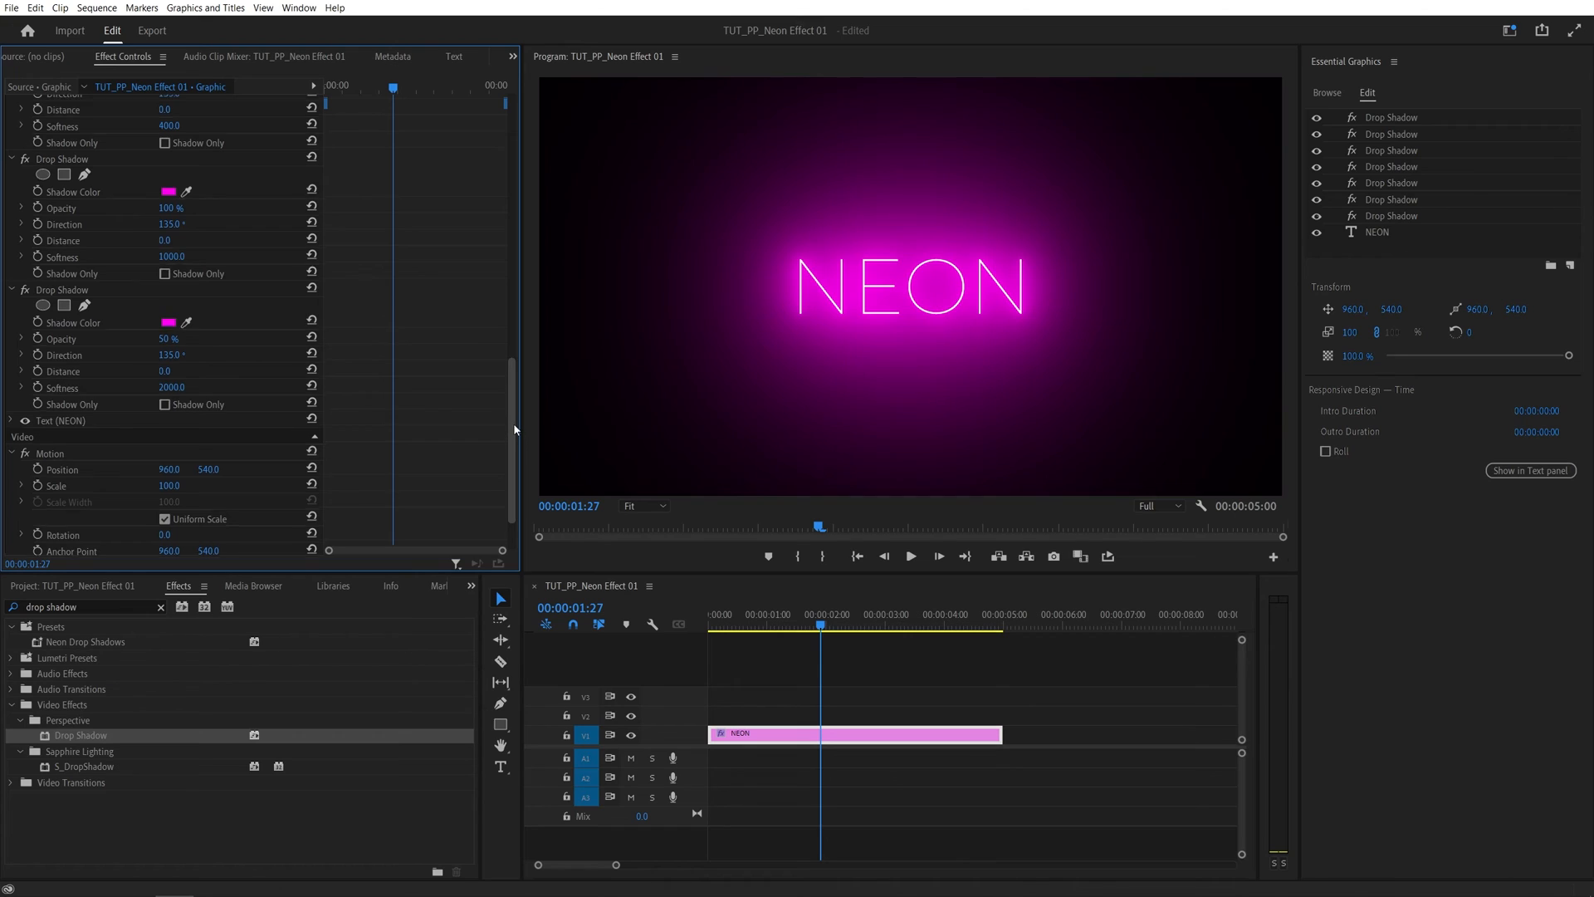
- Scroll Effect Controls to review the climbing softness values 10, 50, 100, 200 onward
scroll(up, 3)
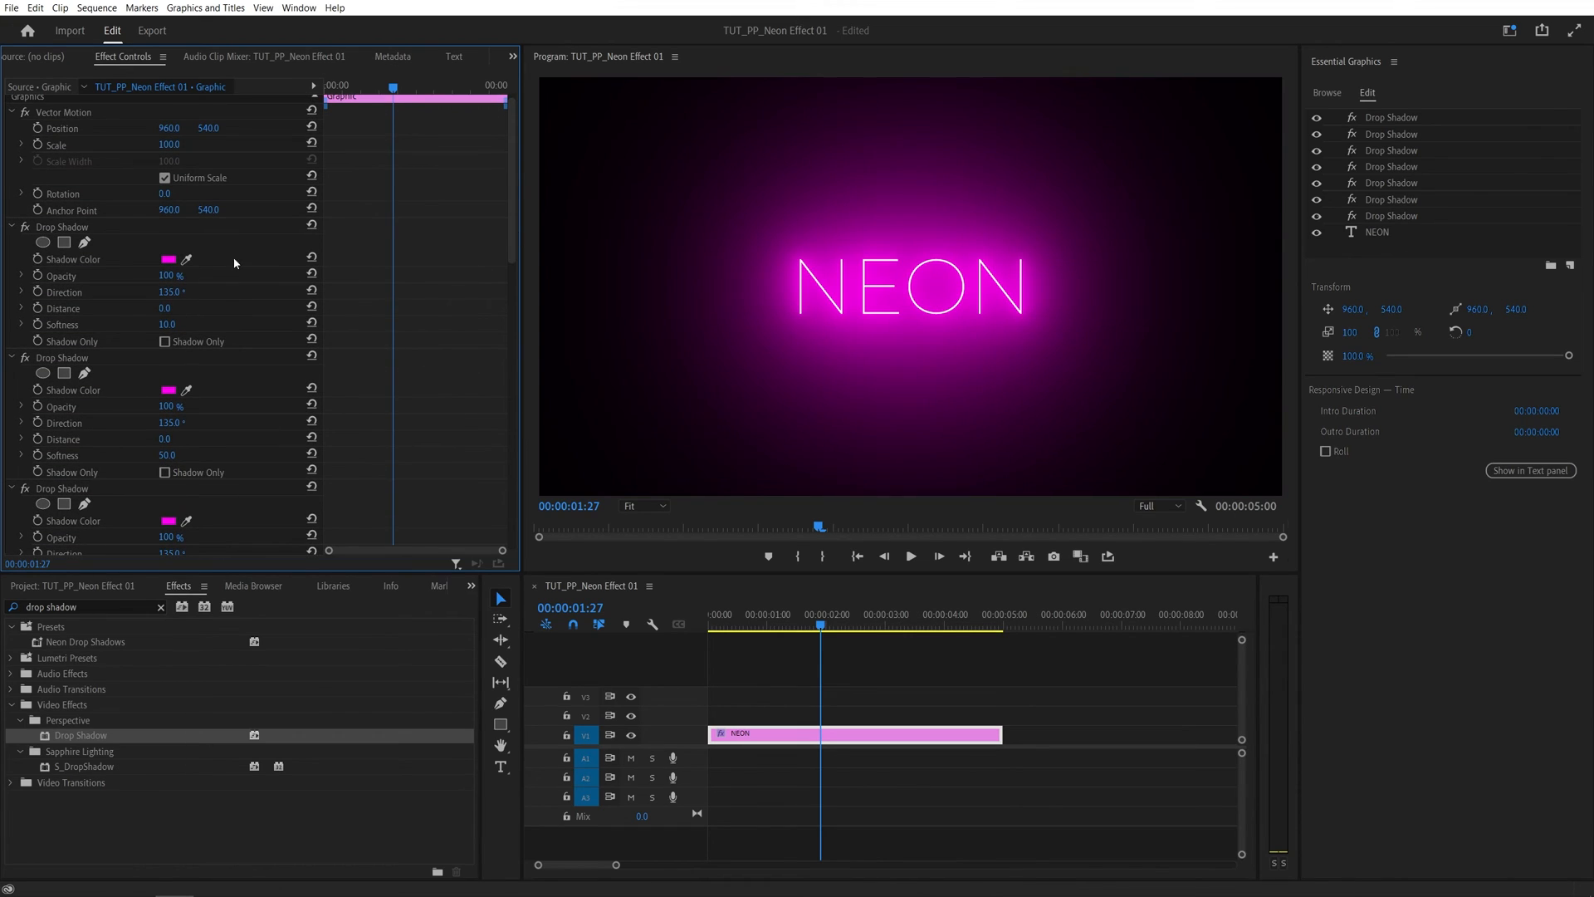
scroll(down, 3)
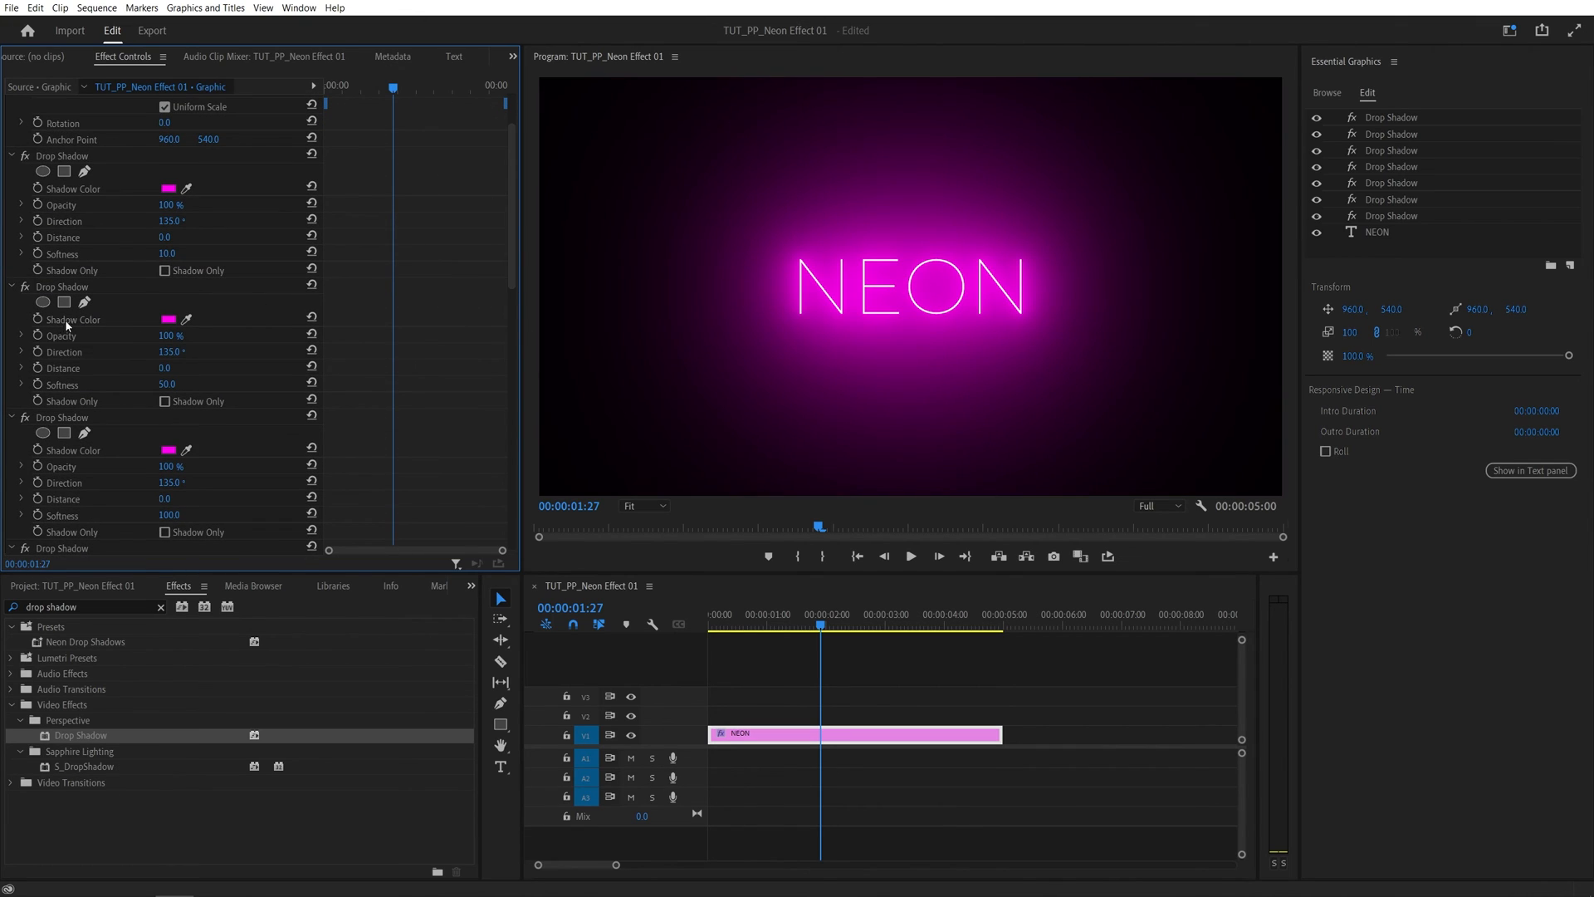
mouse_move(298, 307)
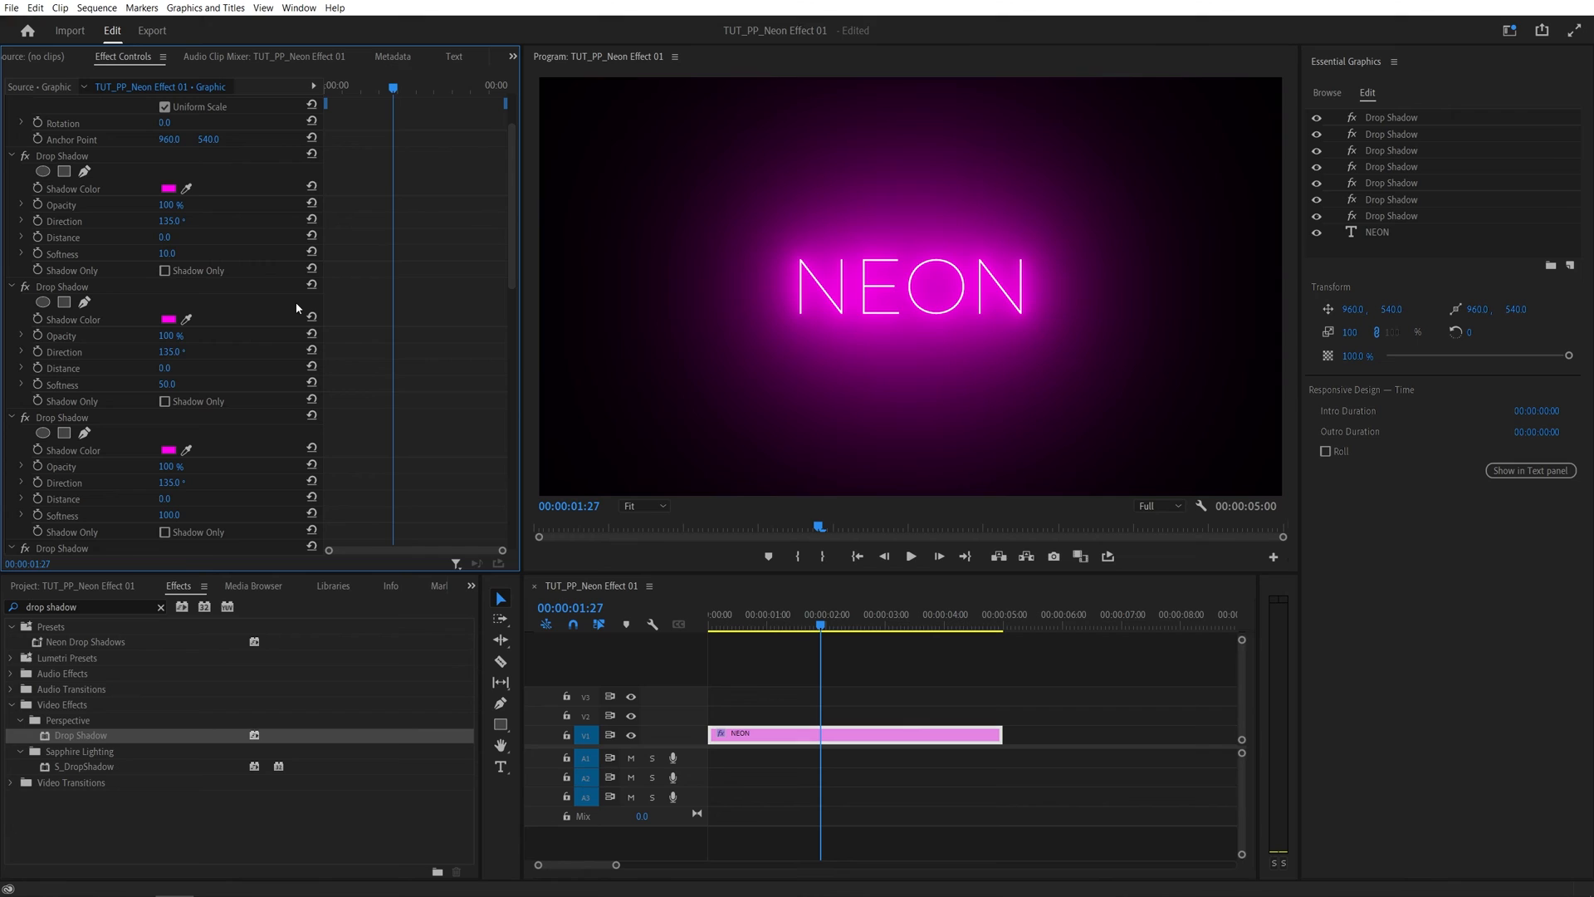
scroll(up, 3)
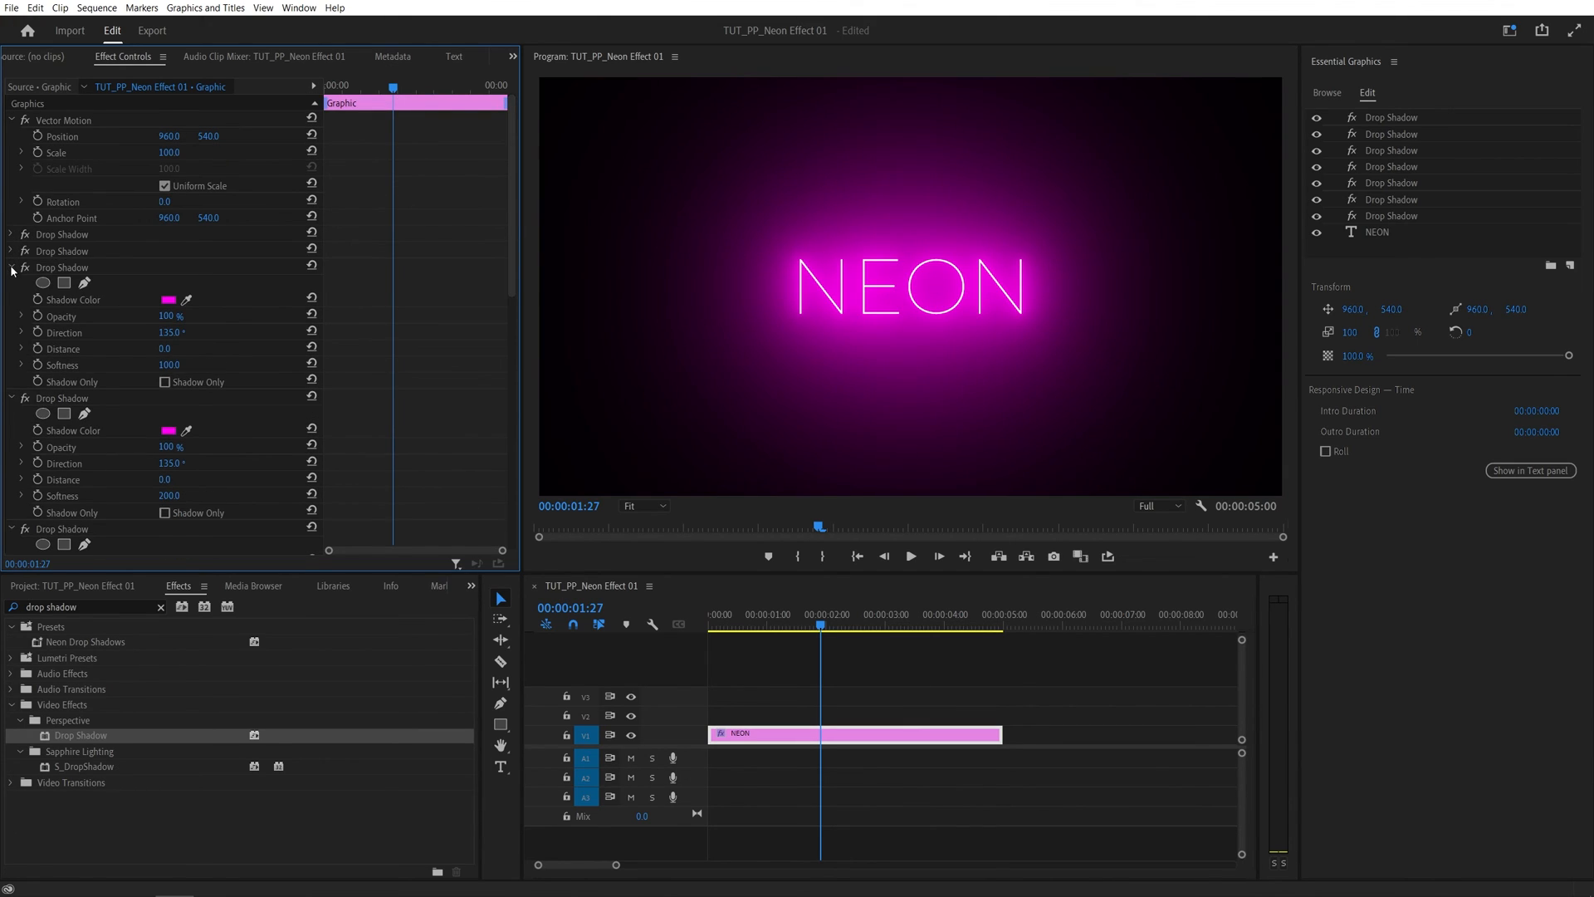
- Collapse the remaining Drop Shadow settings and clear the Effects panel search
click(10, 268)
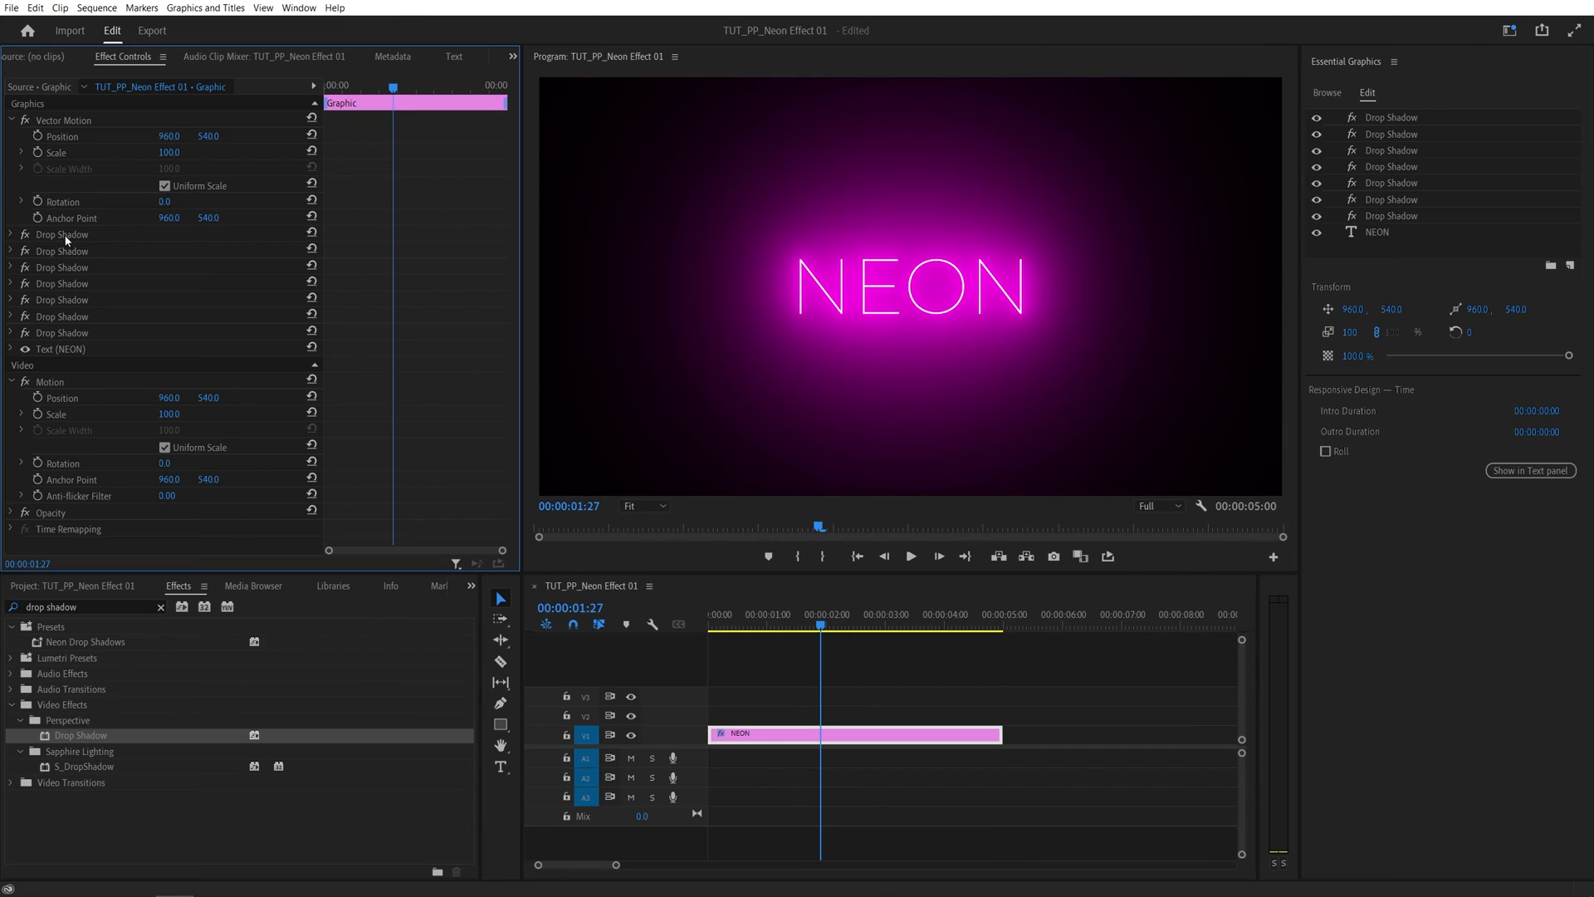
key(ctrl)
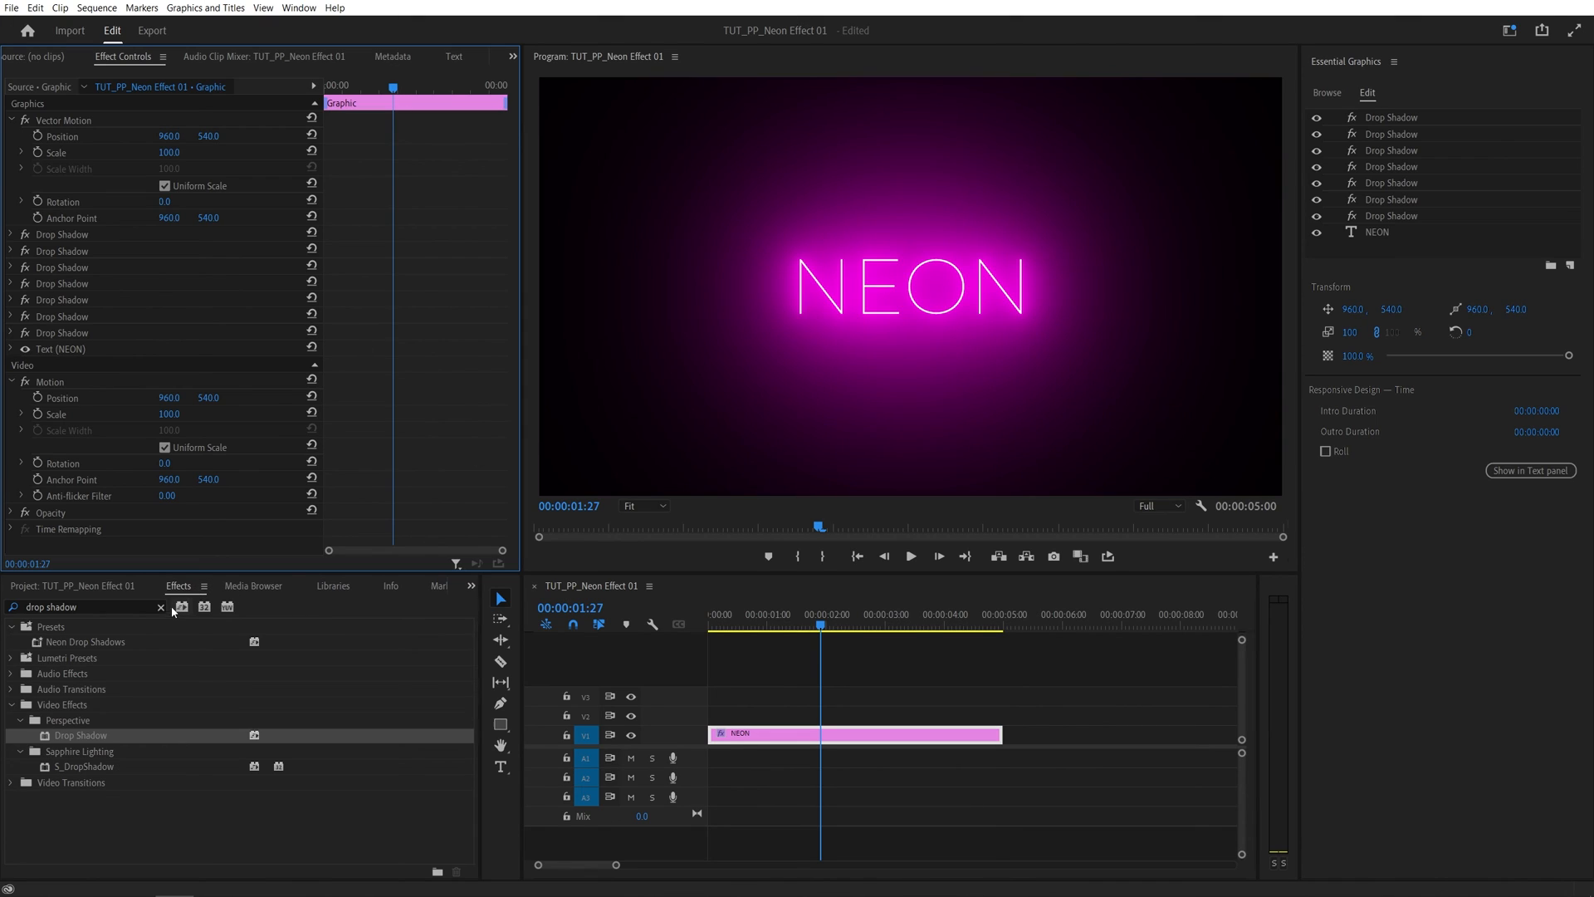
click(159, 607)
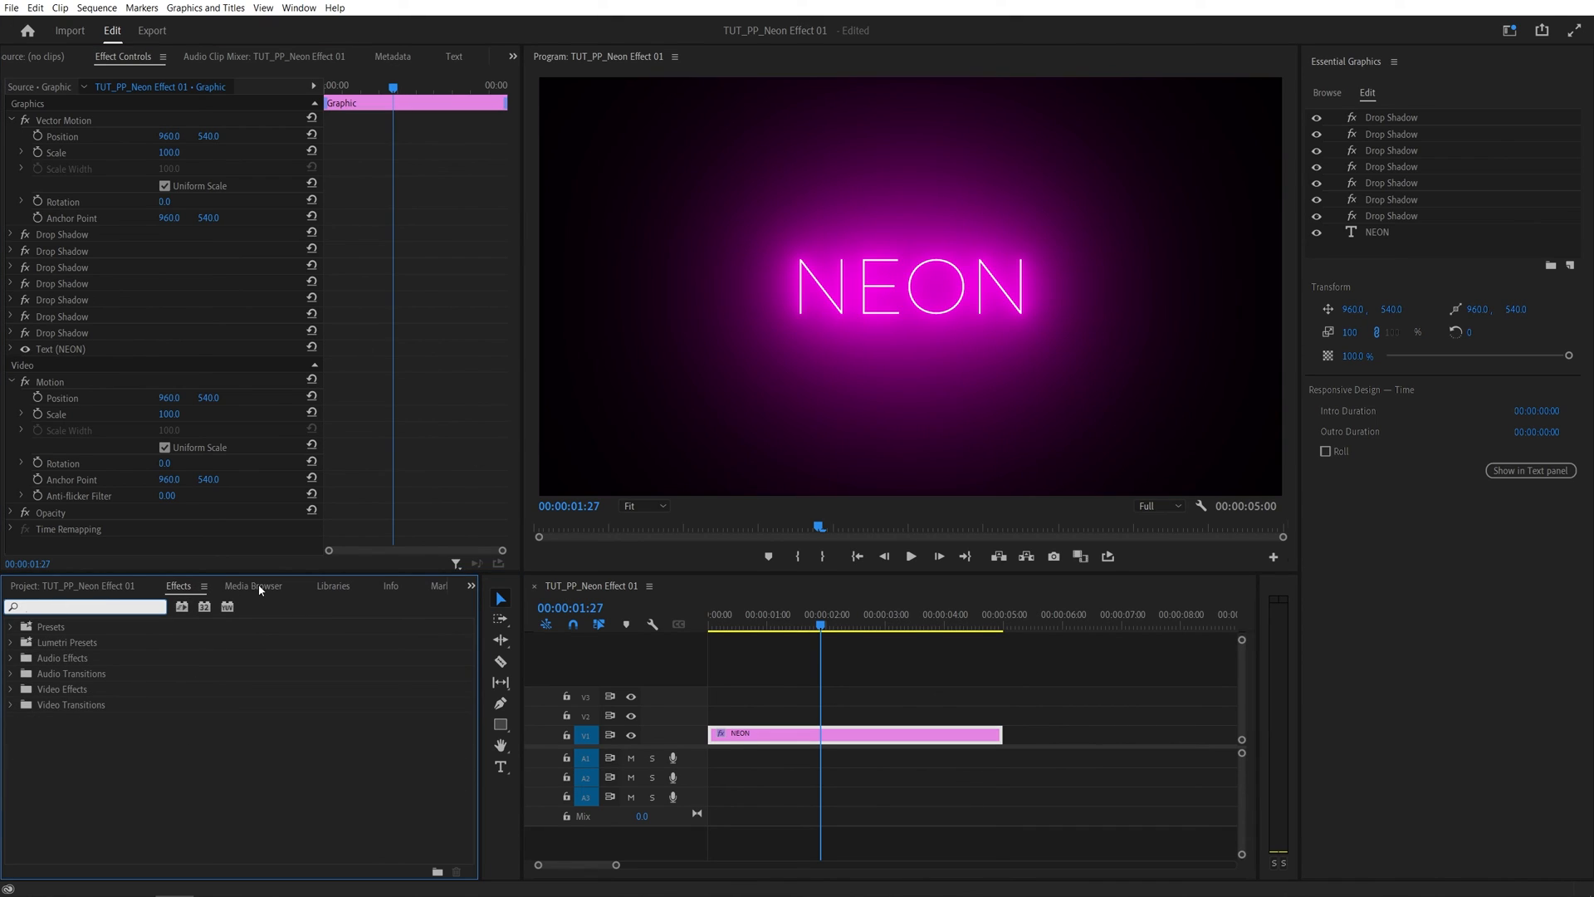
- Search 'neon' and apply the saved Neon Drop Shadows preset to the NEON title
text(n)
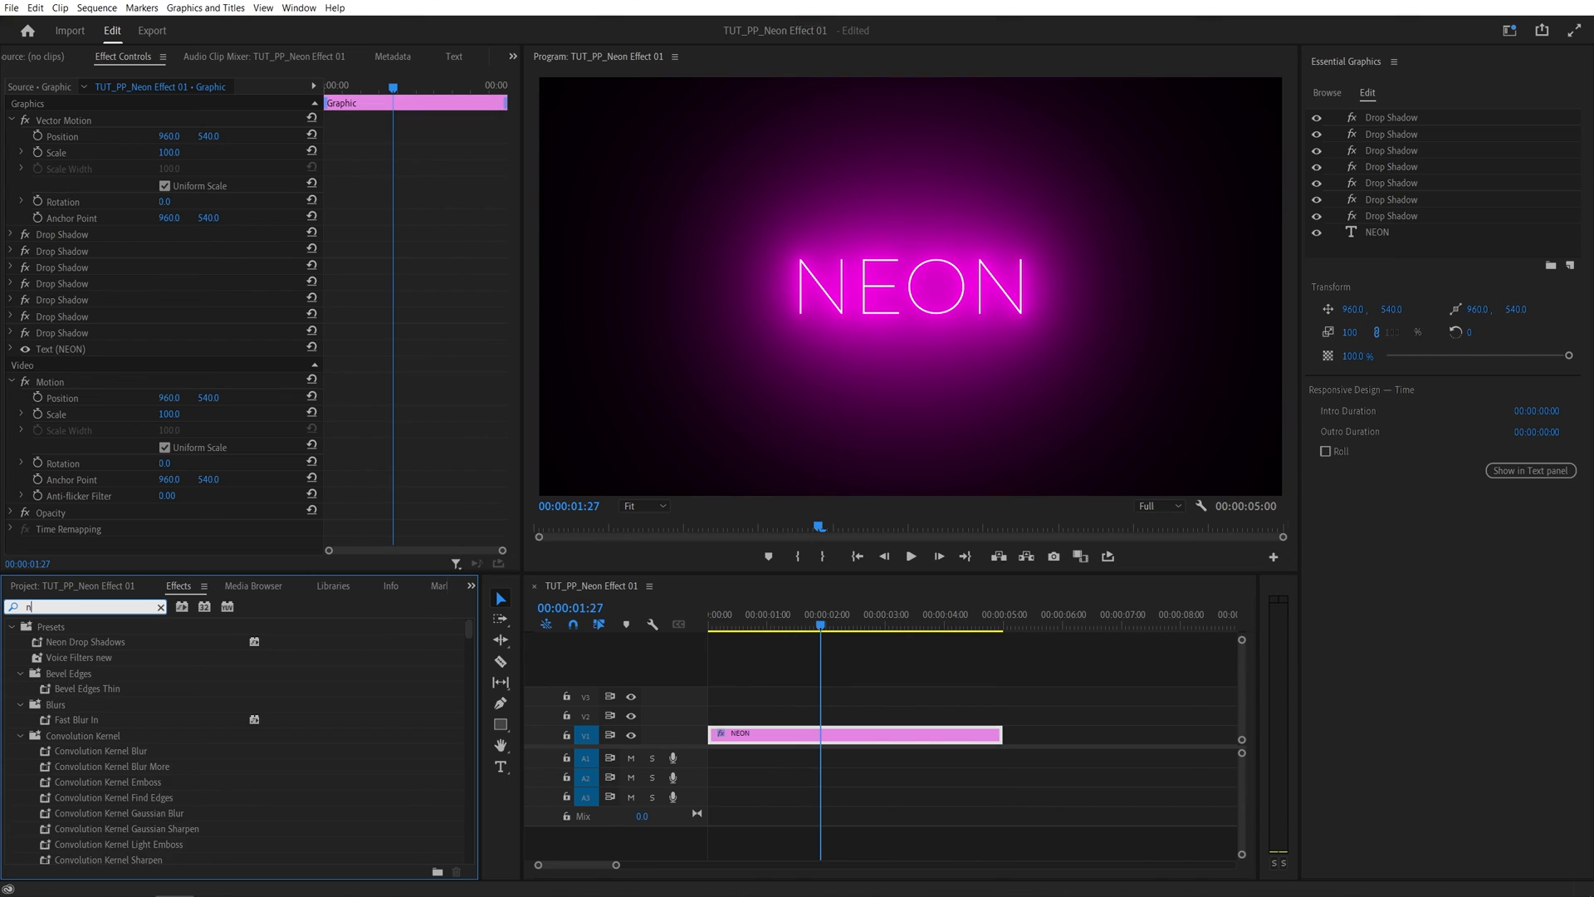
text(eon)
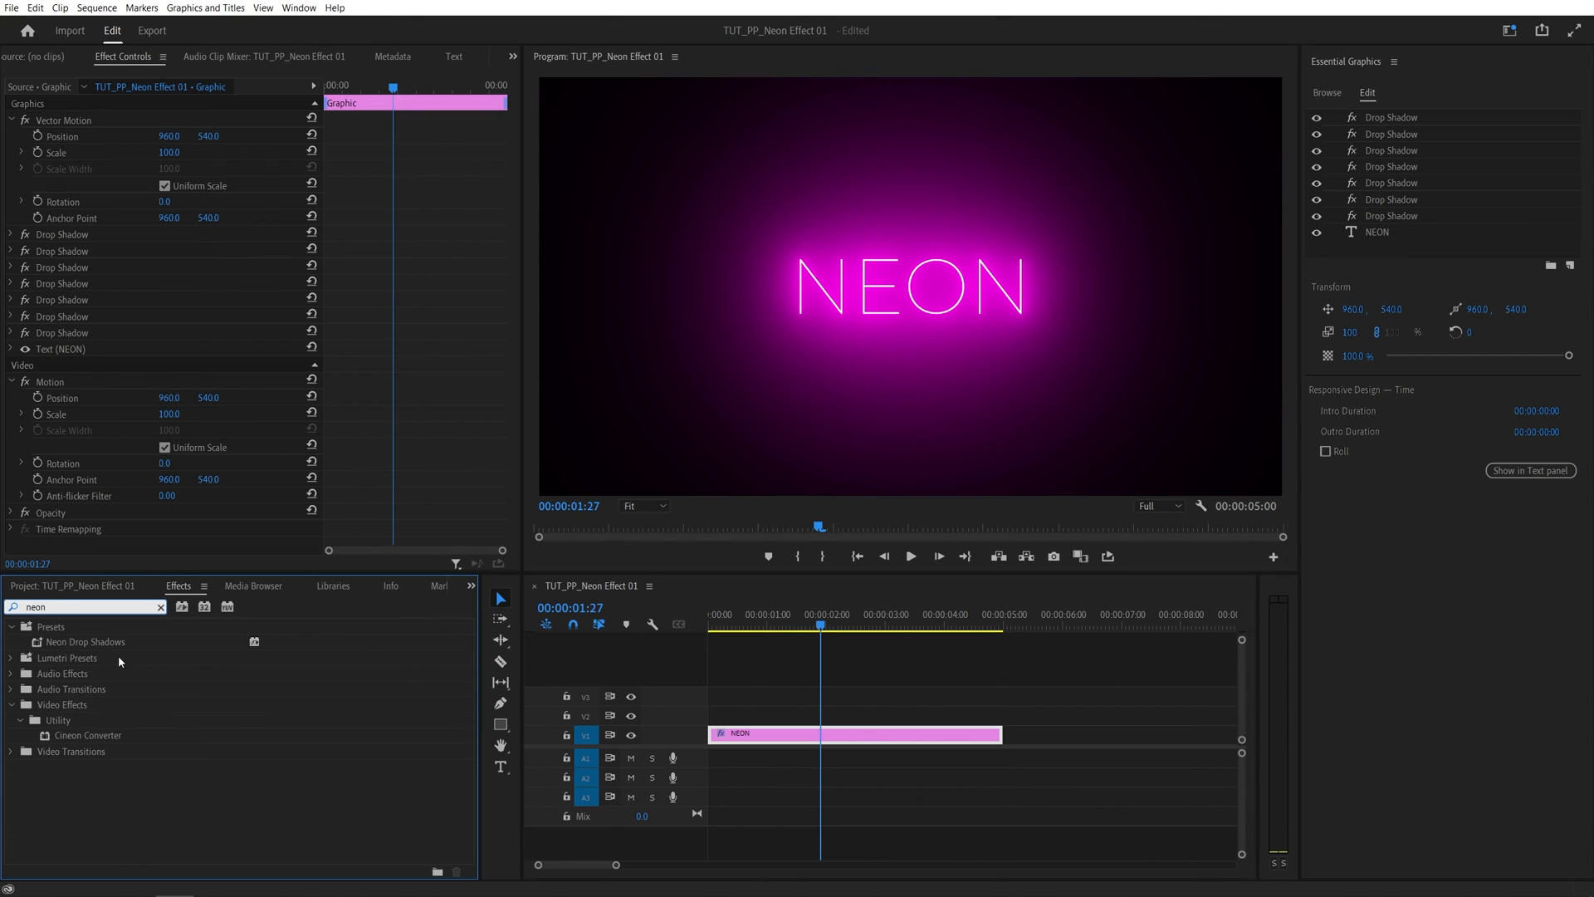
click(61, 251)
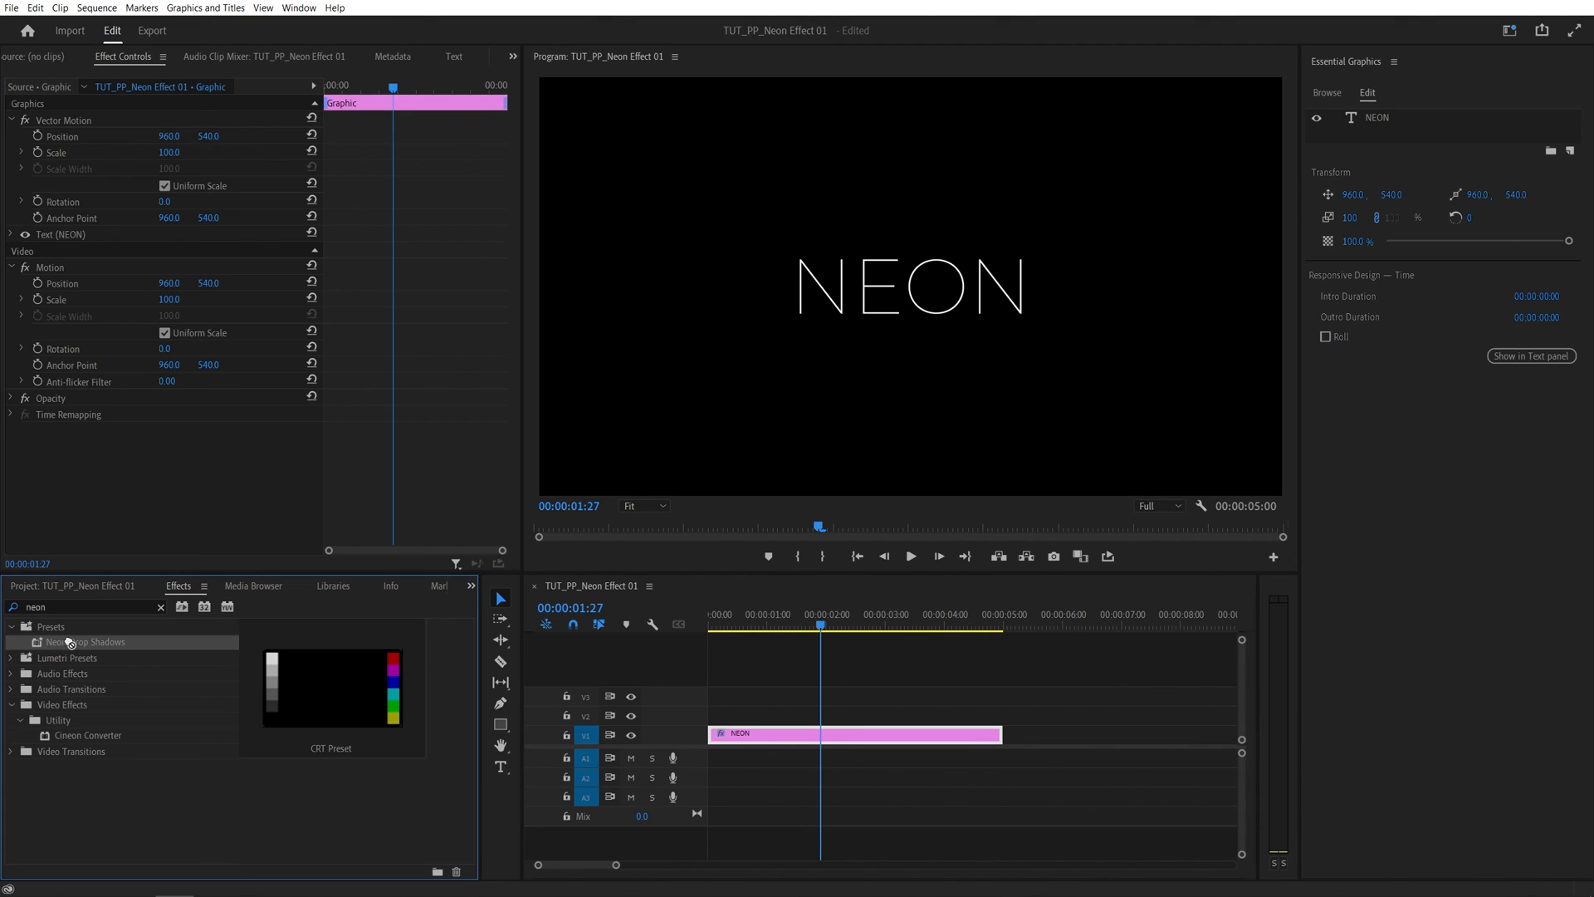
double_click(88, 640)
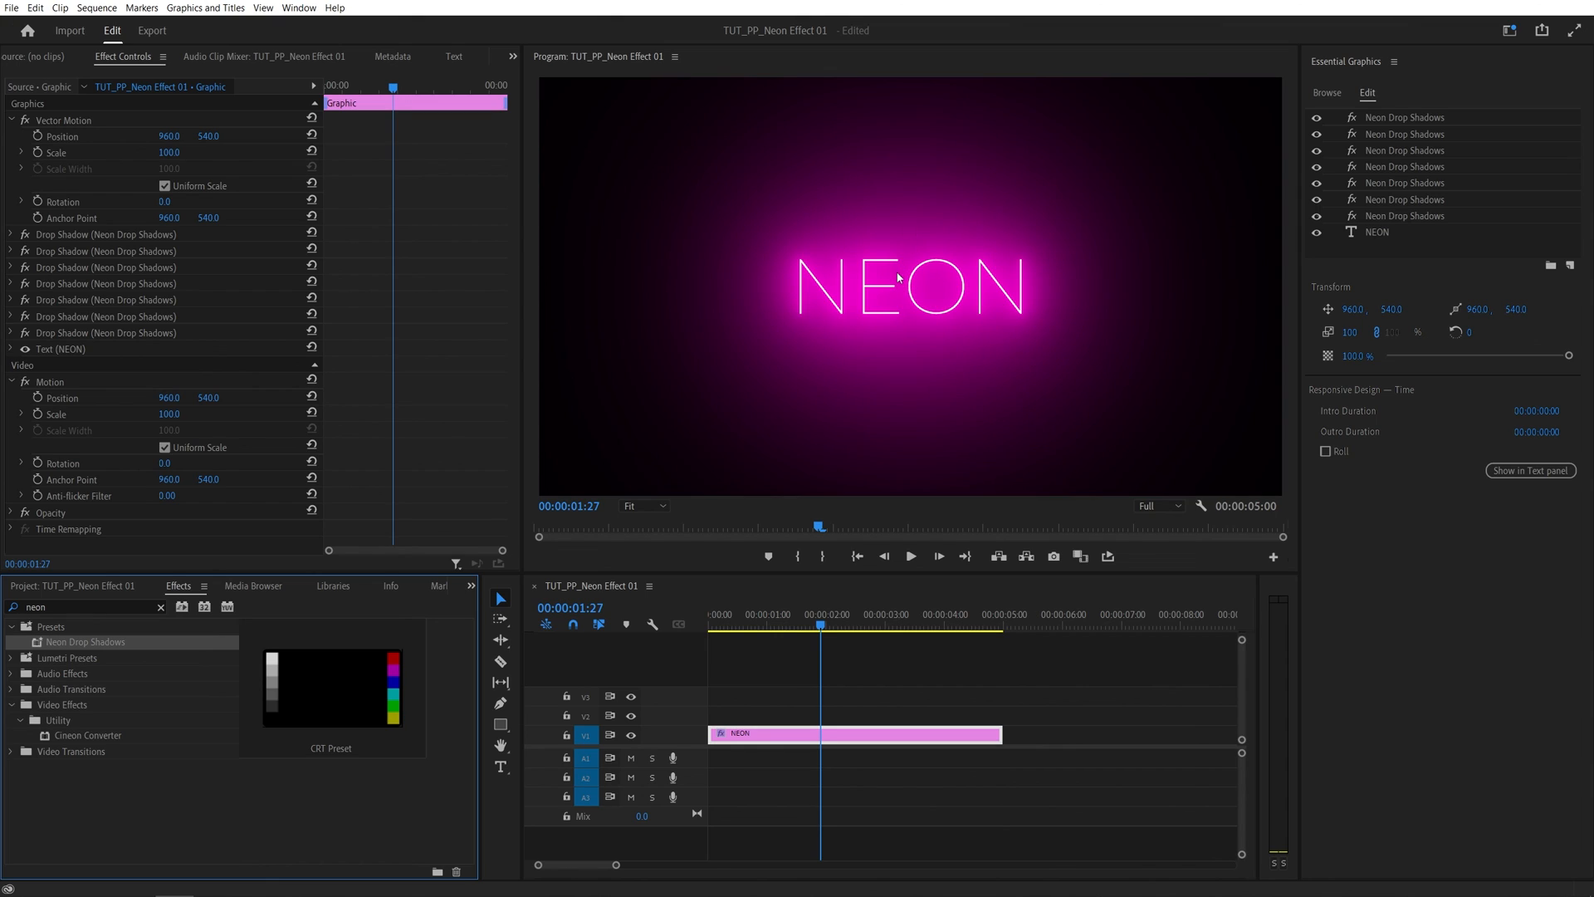
click(757, 614)
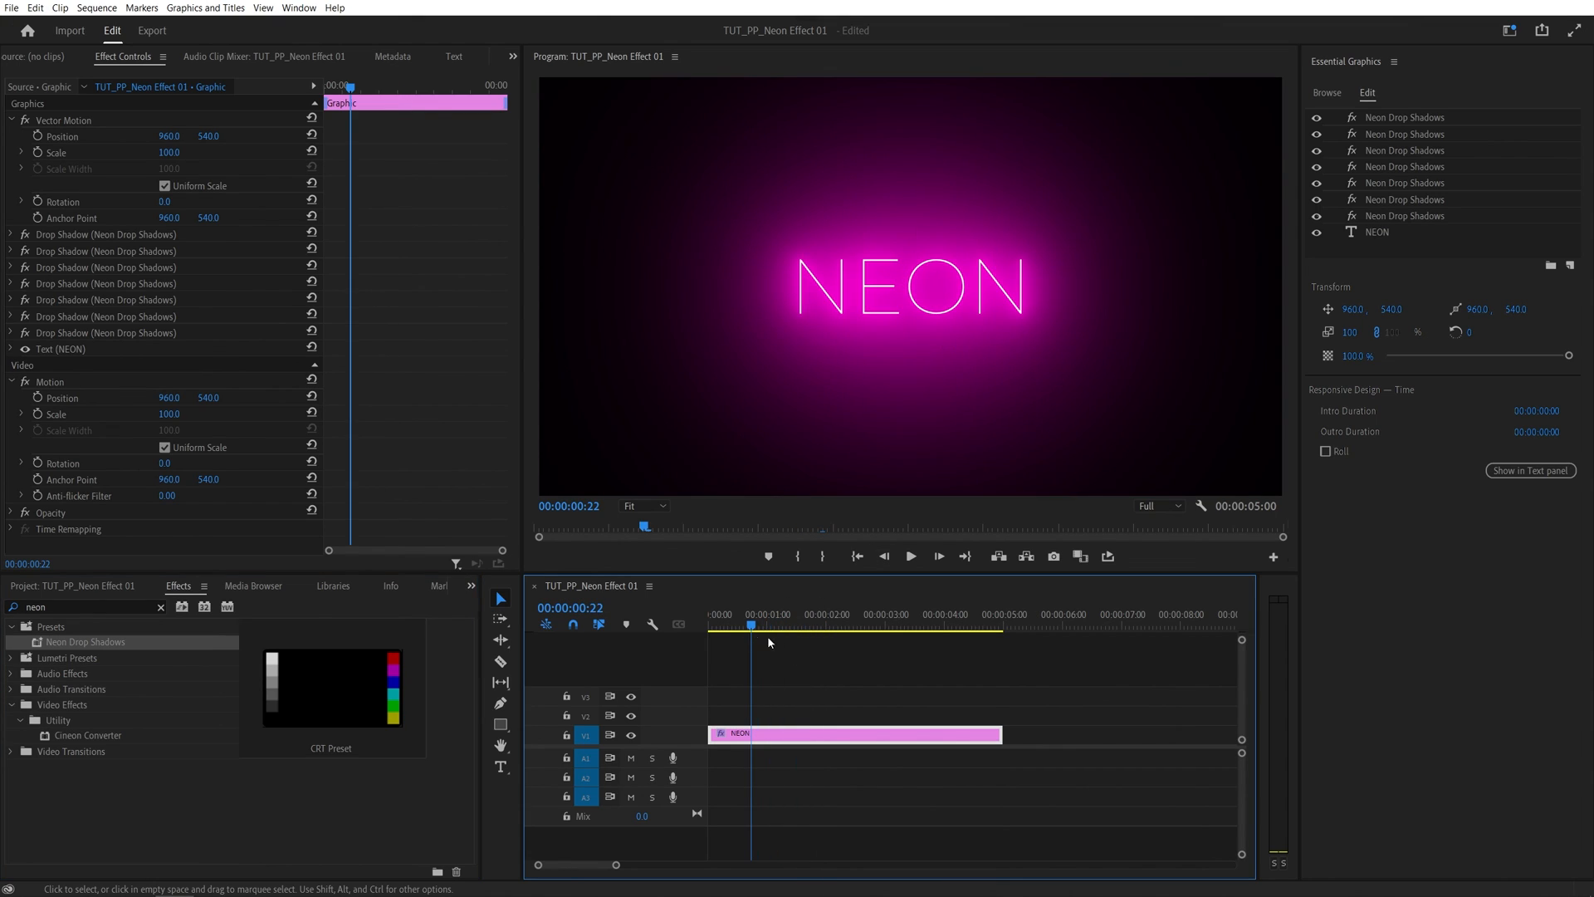